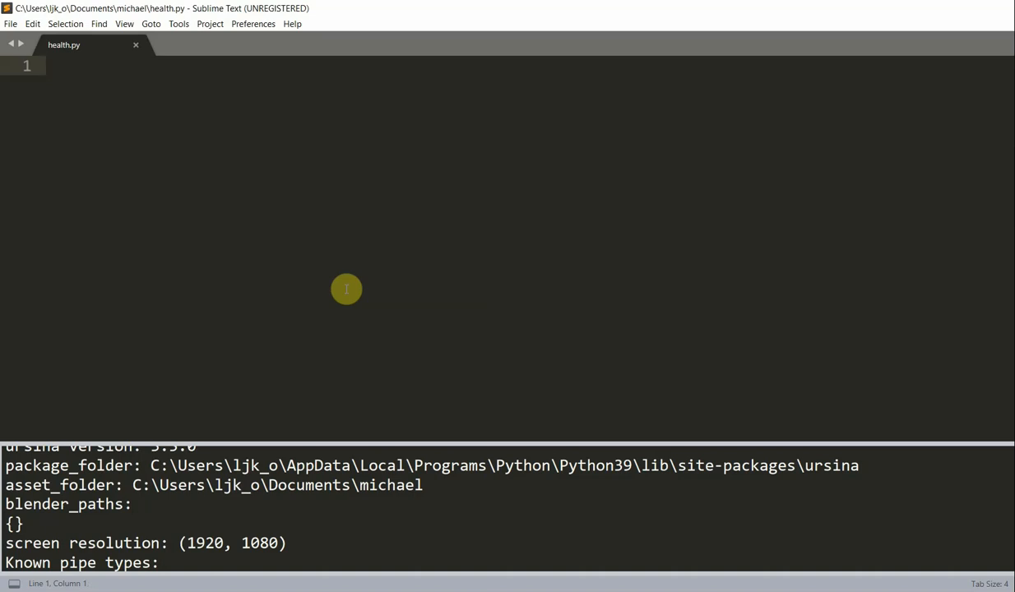
- Write the skeleton lines 'from ursina import *', 'app=Ursina()', 'x=10' and 'app.run()' in health.py
{"action": "left_click", "coordinate": [50, 66]}
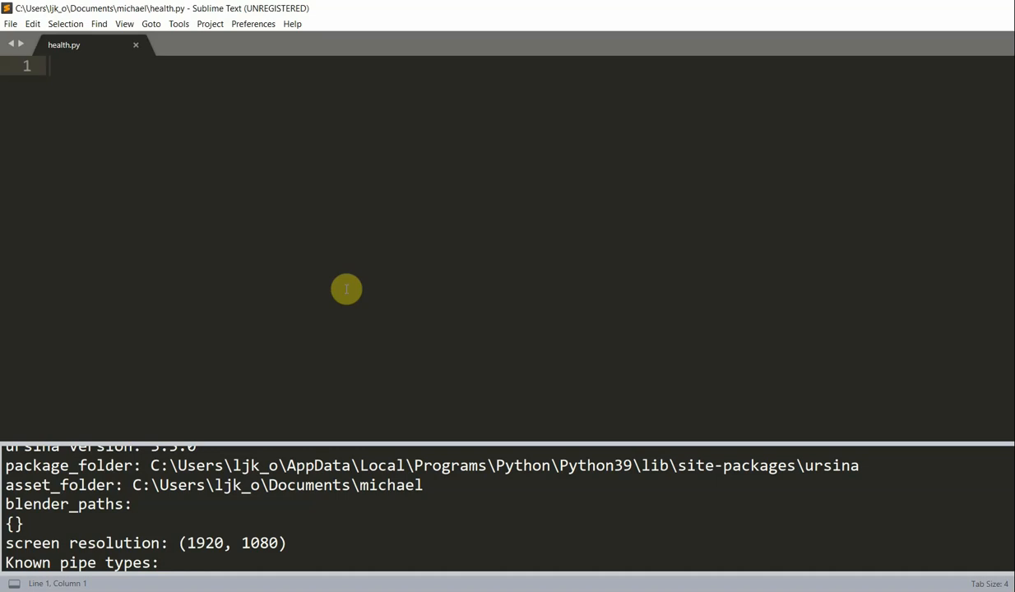
{"action": "left_click", "coordinate": [51, 66]}
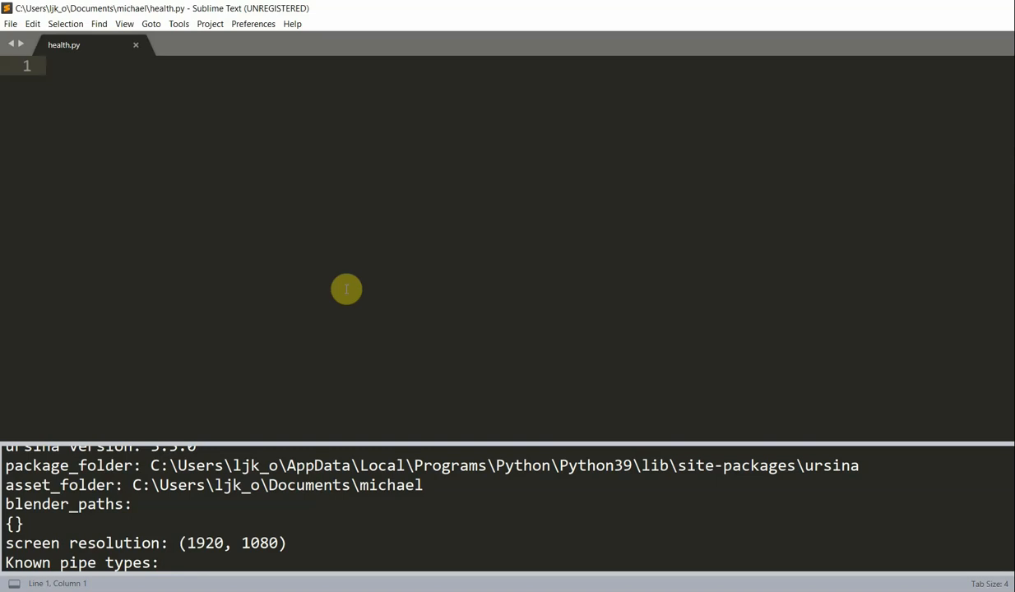
{"action": "left_click", "coordinate": [49, 66]}
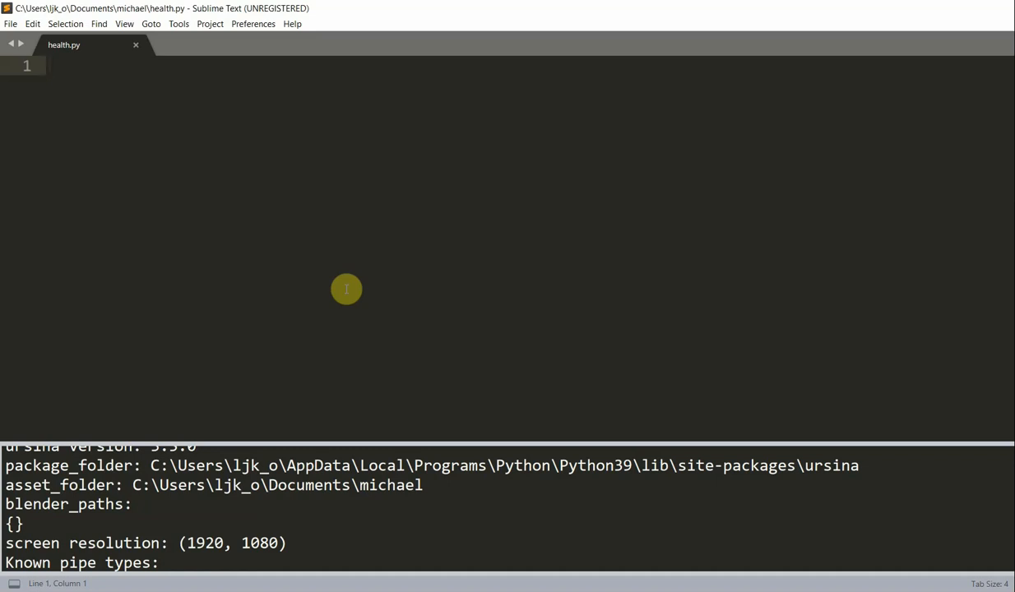
{"action": "left_click", "coordinate": [49, 66]}
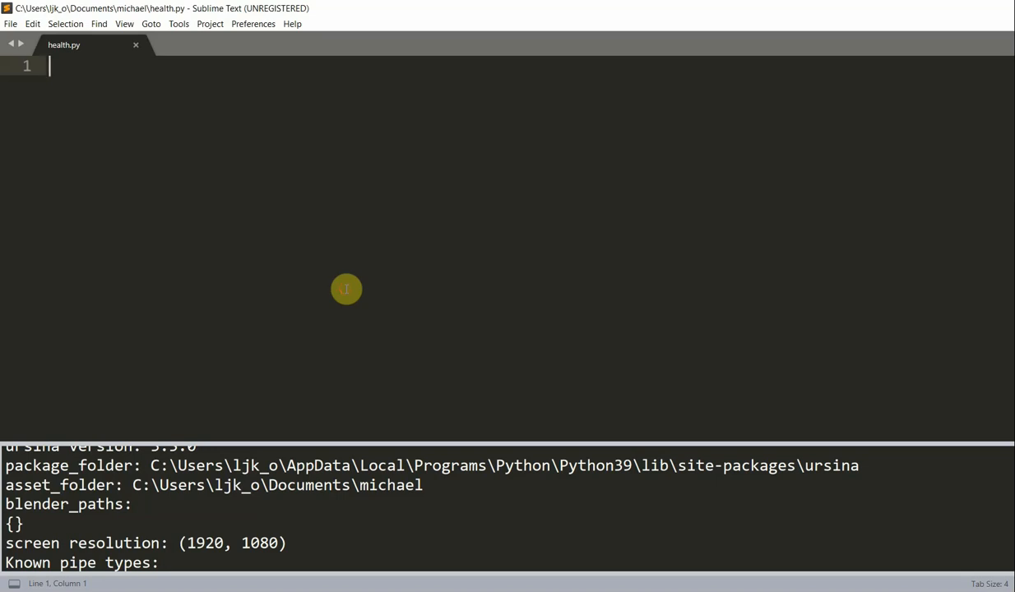
{"action": "type", "text": "from ursina import *"}
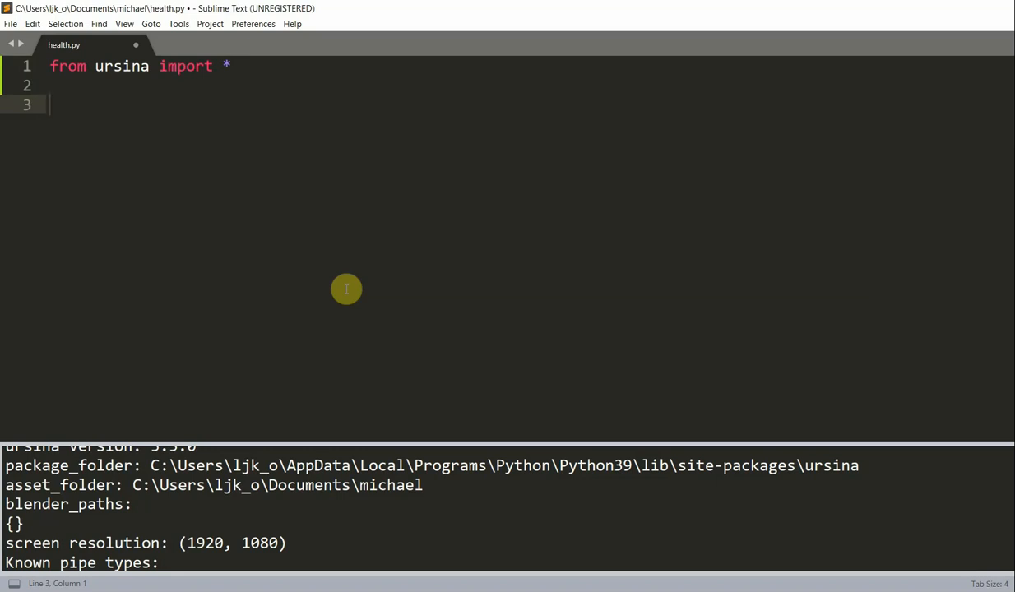
{"action": "type", "text": "app=Ursina"}
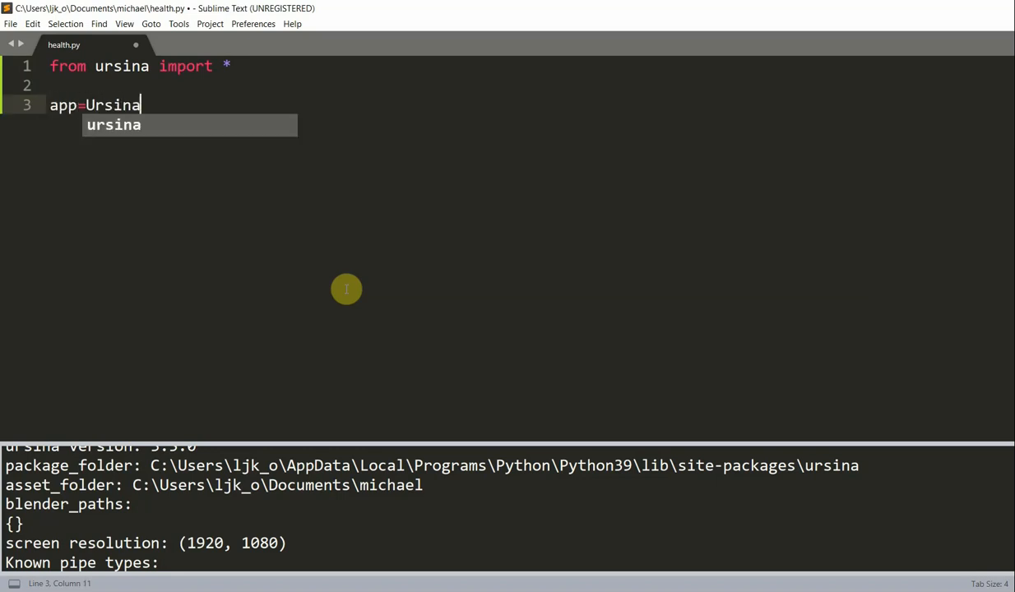
{"action": "type", "text": "()"}
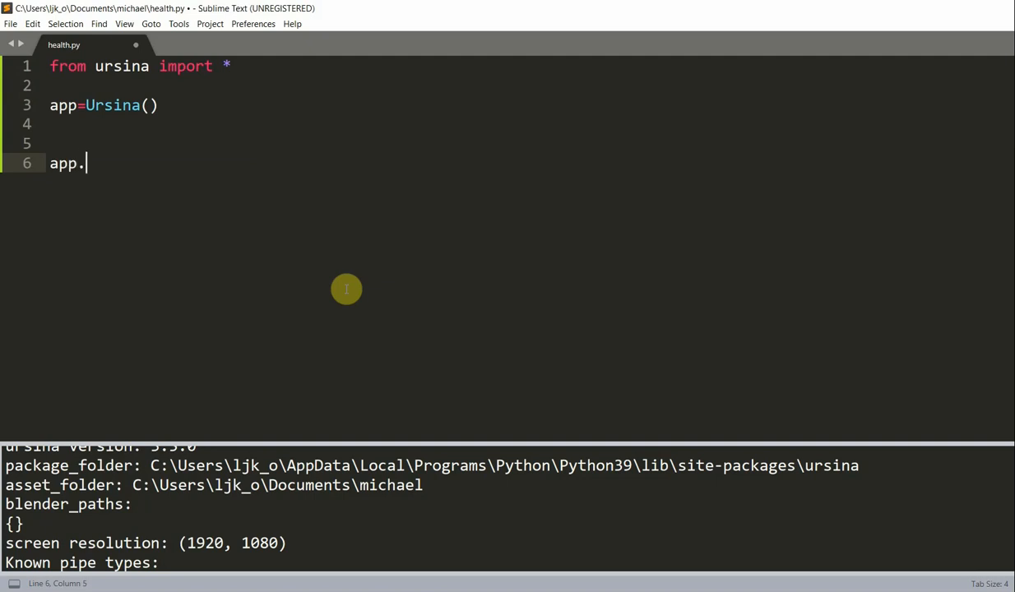
{"action": "type", "text": "run()"}
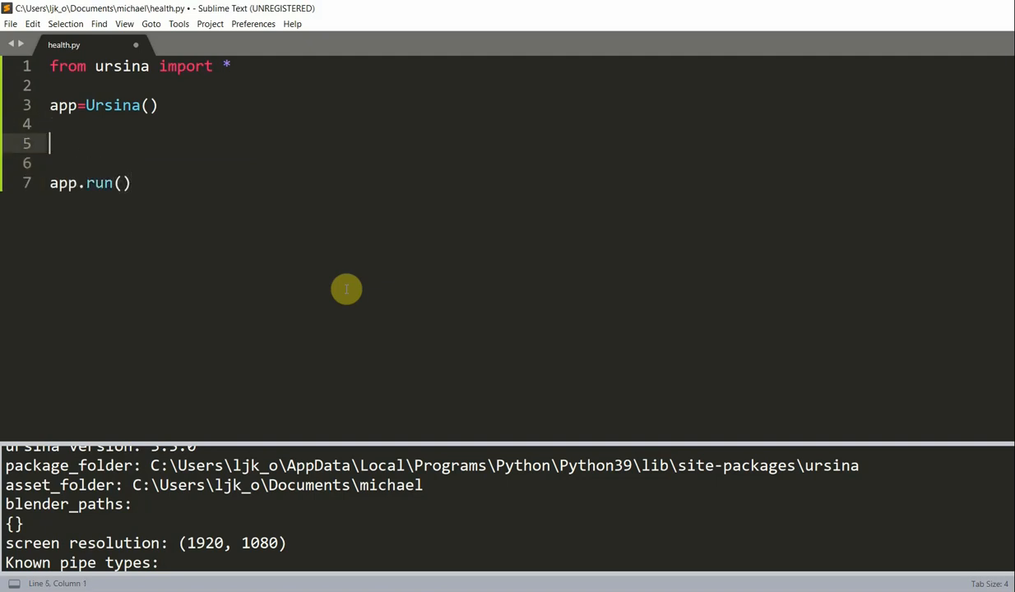
{"action": "type", "text": "x=10"}
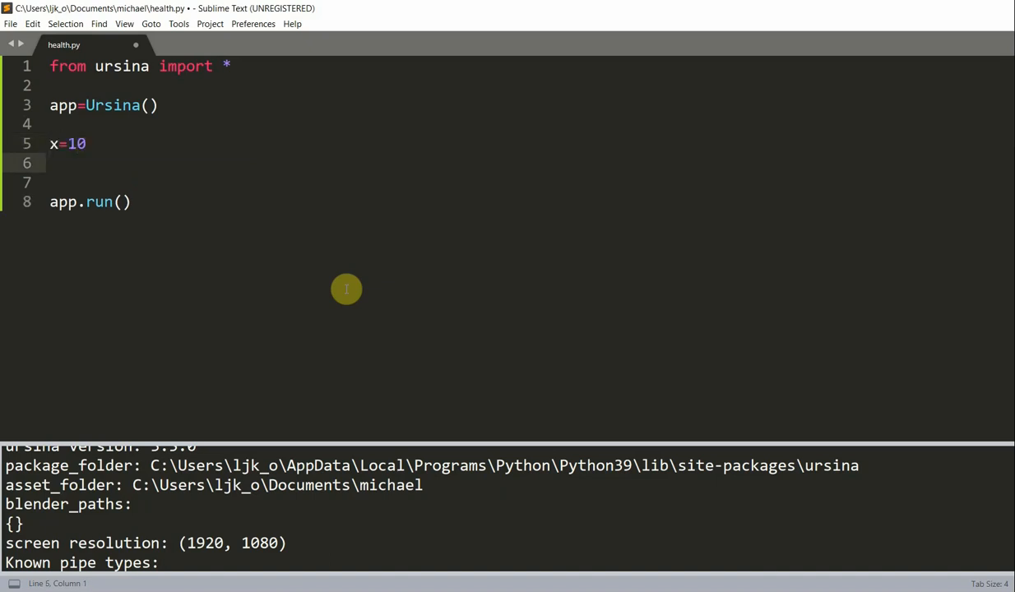
{"action": "left_click", "coordinate": [50, 163]}
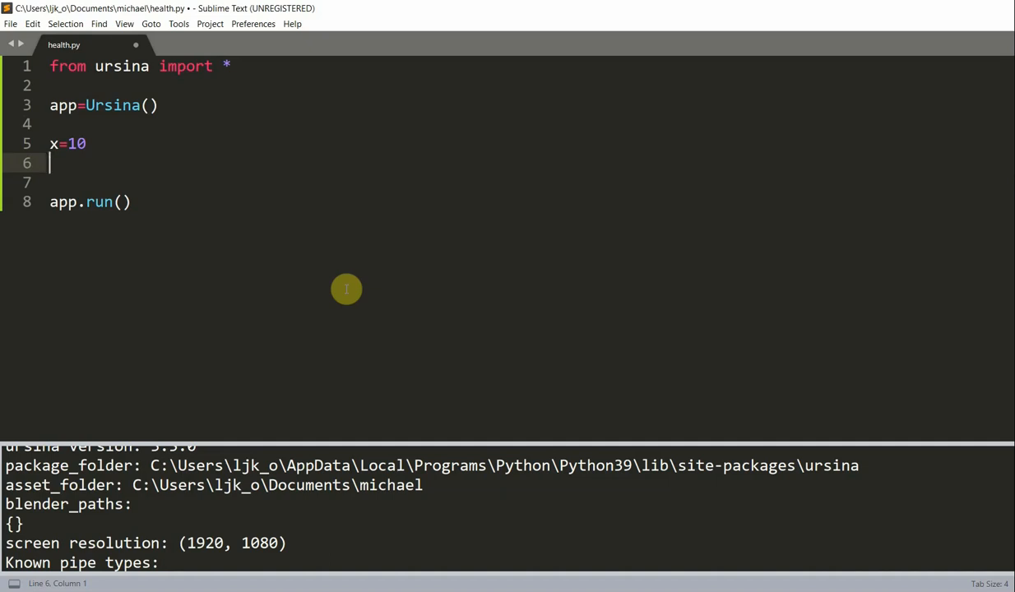
- Start full_bar as an Entity with model "quad" and origin (-.5, -.5)
{"action": "type", "text": "full_"}
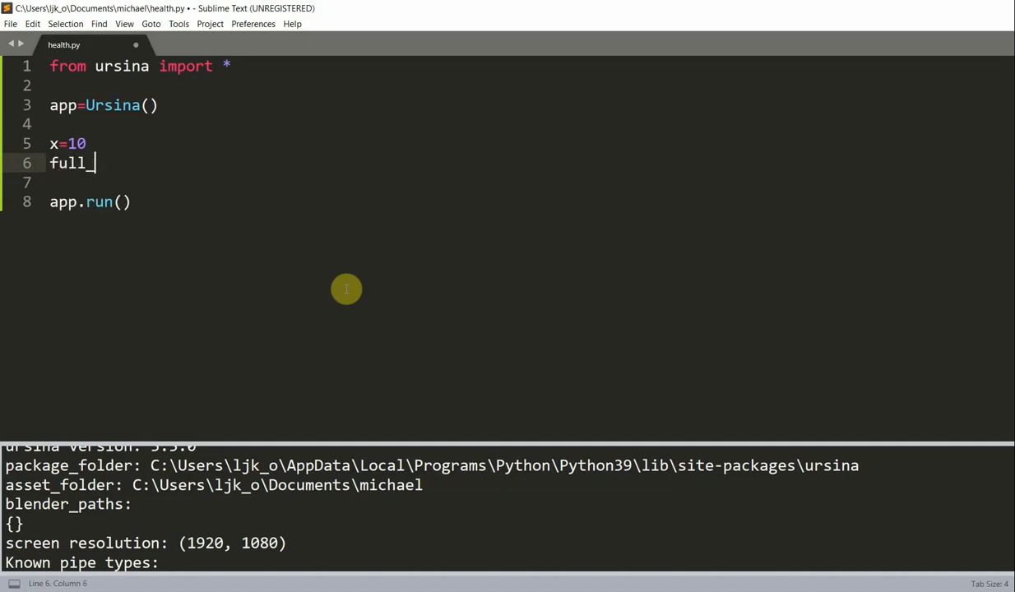
{"action": "type", "text": "bar=En"}
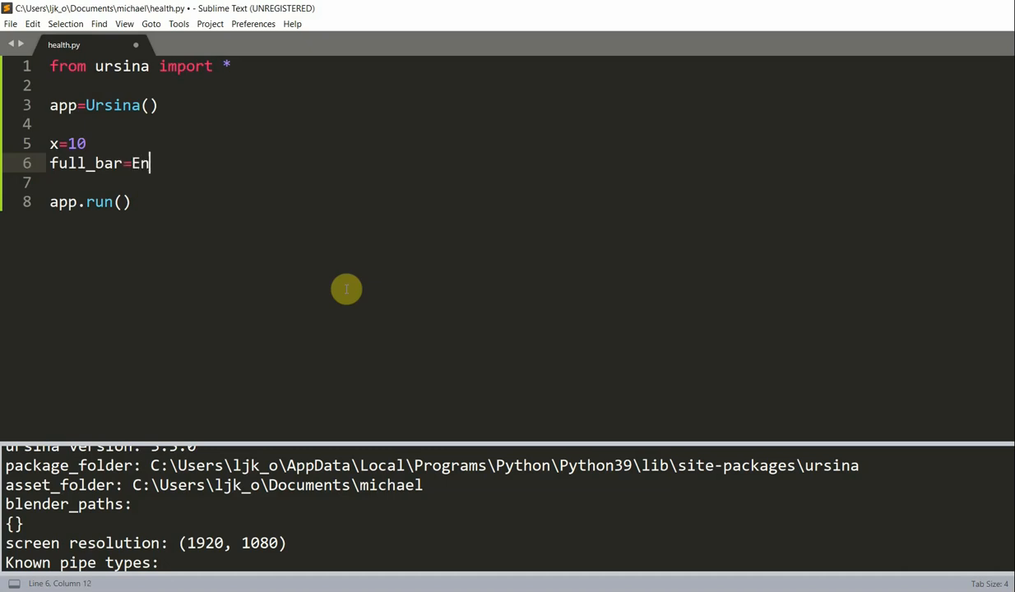
{"action": "type", "text": "tity()"}
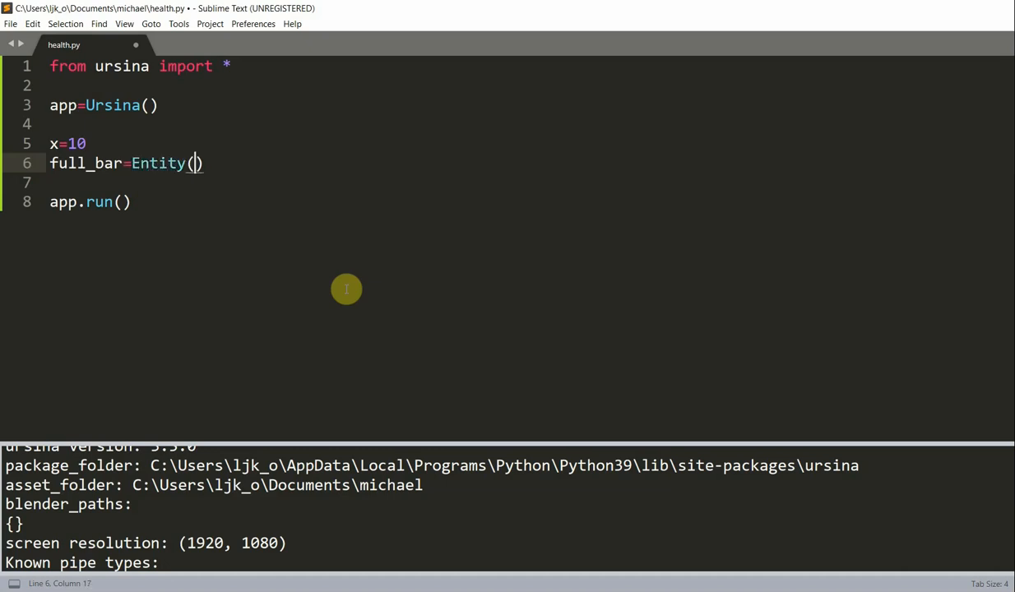
{"action": "type", "text": "model=\"\""}
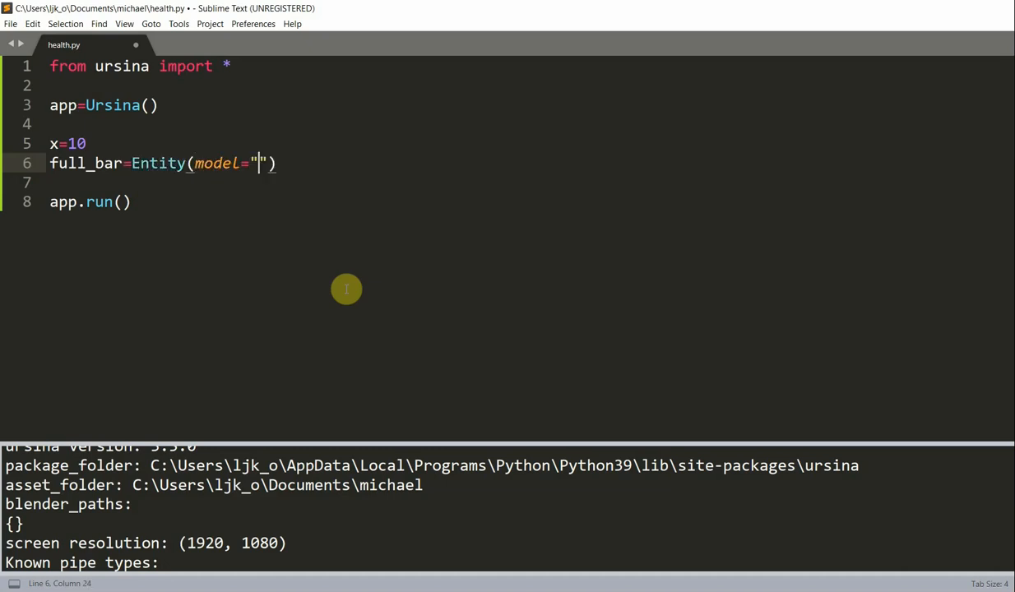
{"action": "type", "text": "quad\","}
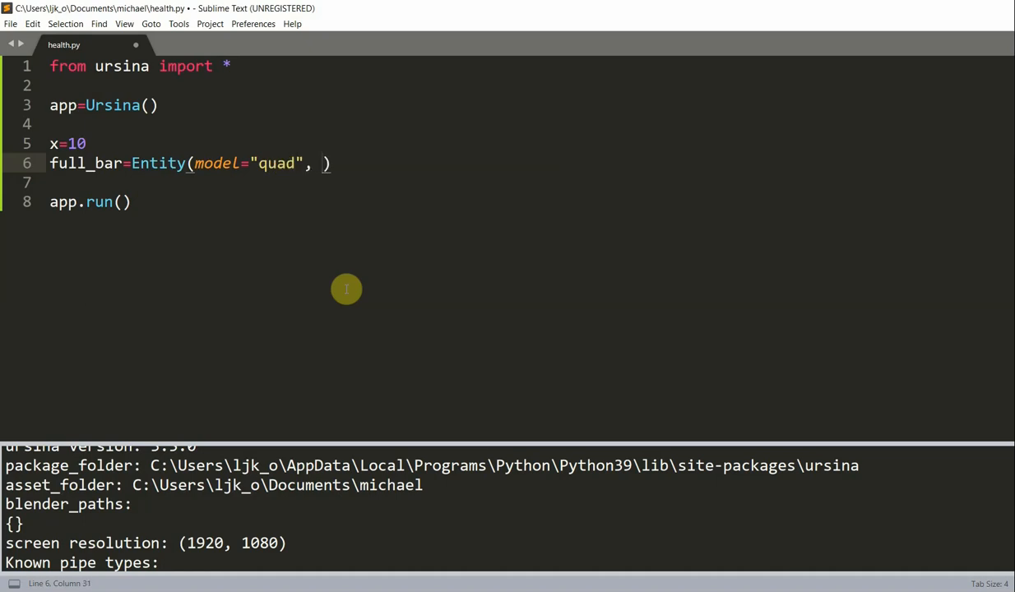
{"action": "type", "text": "origin="}
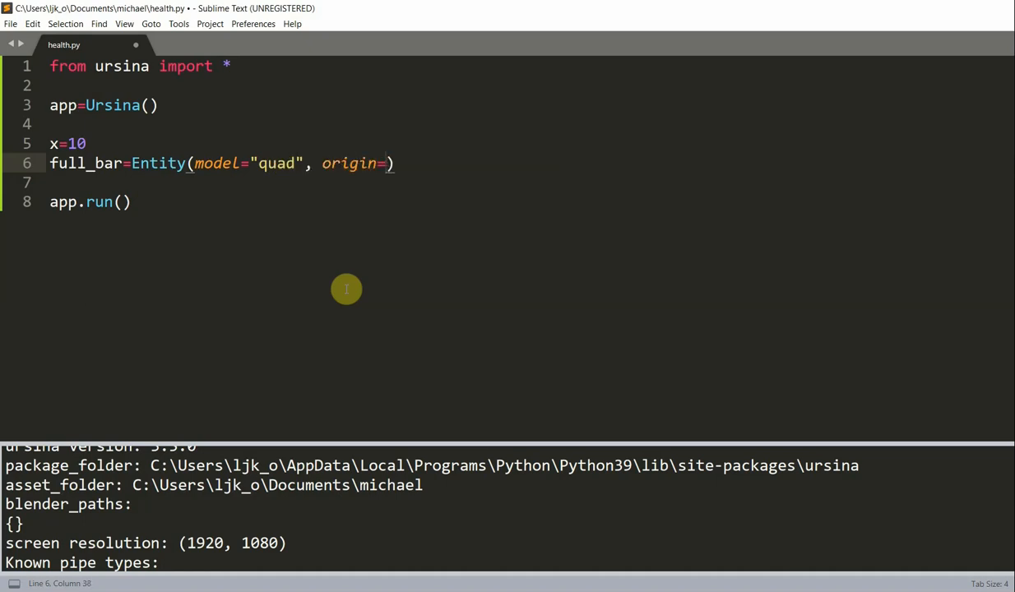
{"action": "type", "text": "(-"}
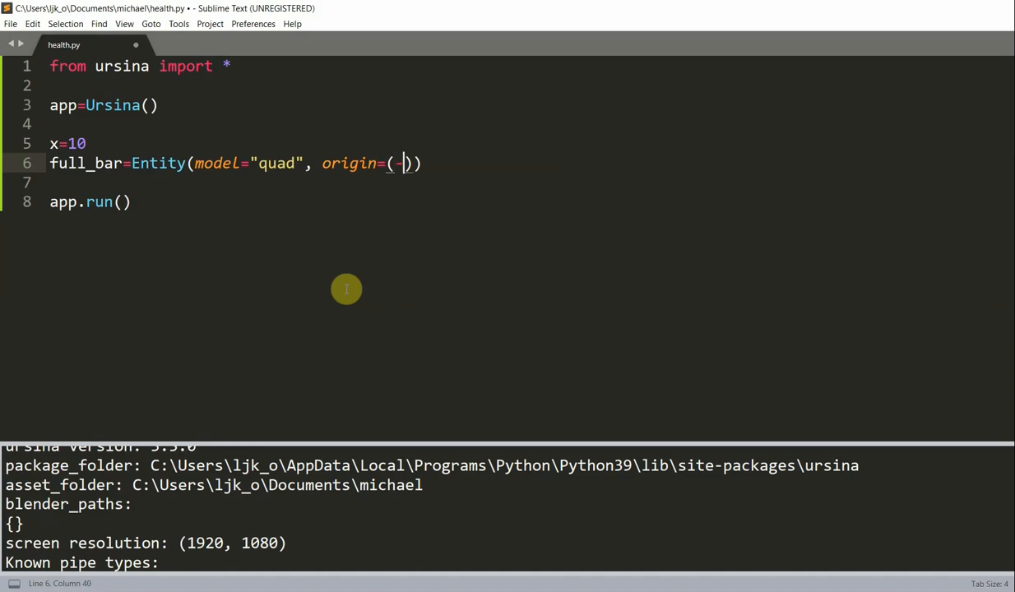
{"action": "type", "text": ".5,"}
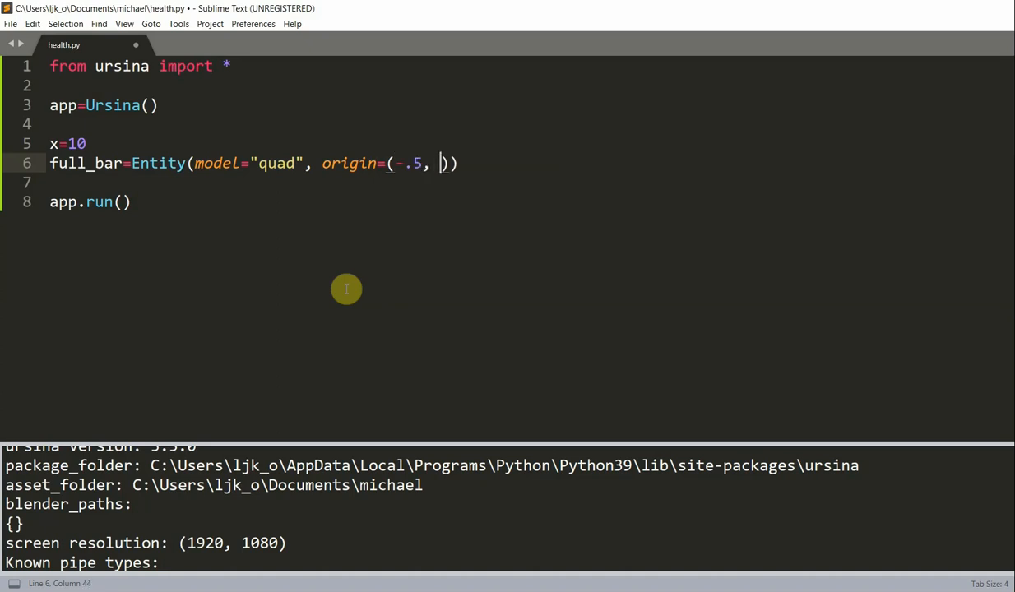
{"action": "type", "text": "-.5"}
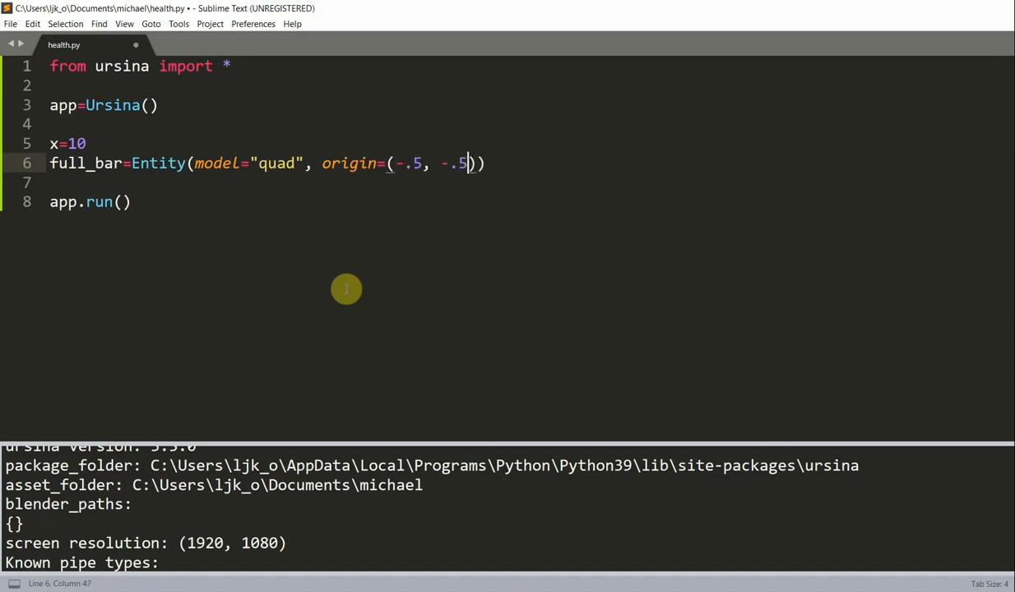
- Give full_bar a position of (-x//2, 0)
{"action": "type", "text": ", pos"}
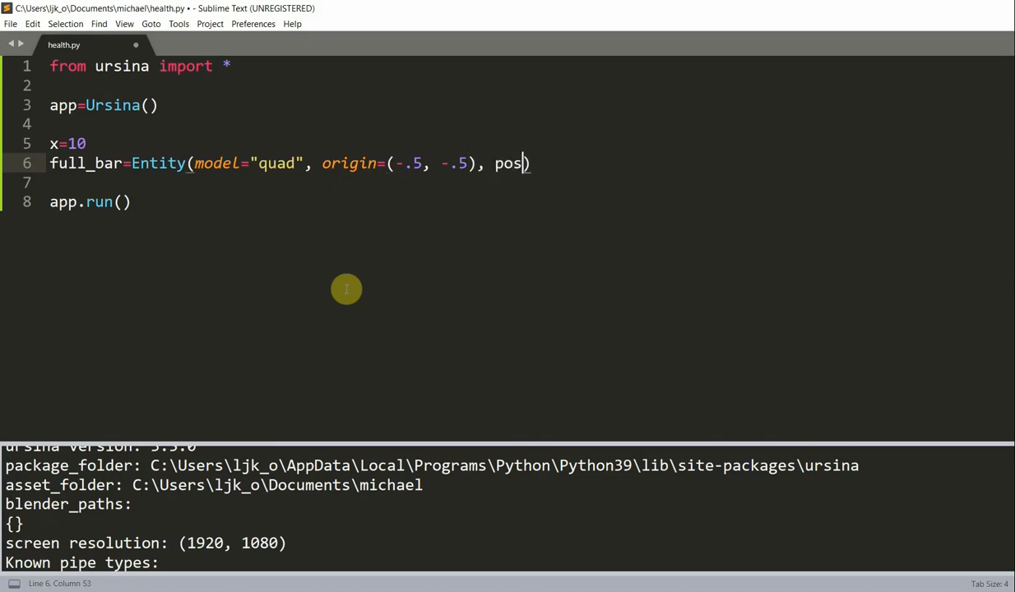
{"action": "type", "text": "ition=(-x"}
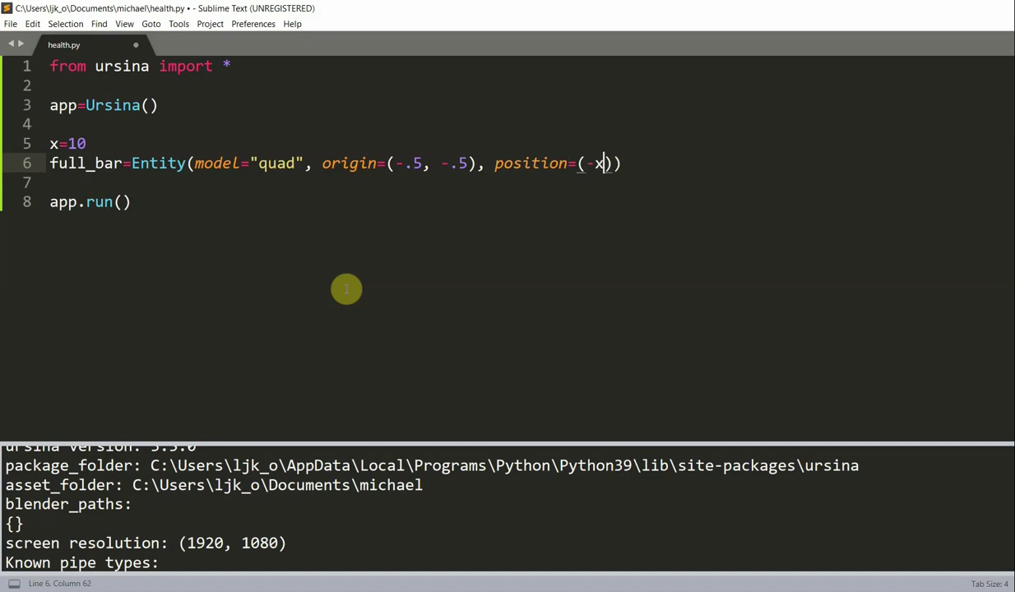
{"action": "type", "text": "//2"}
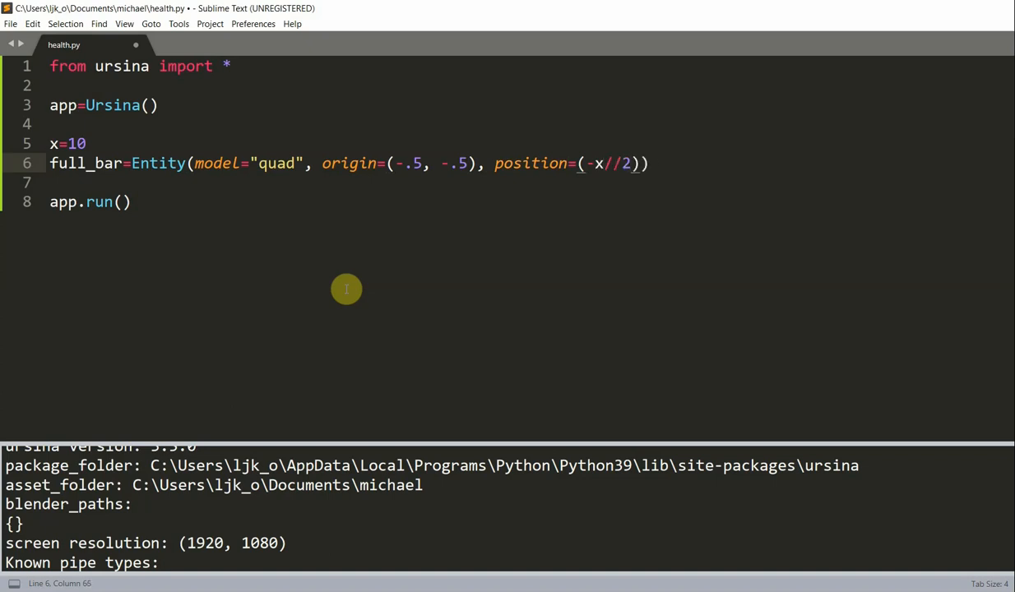
{"action": "type", "text": ", 0"}
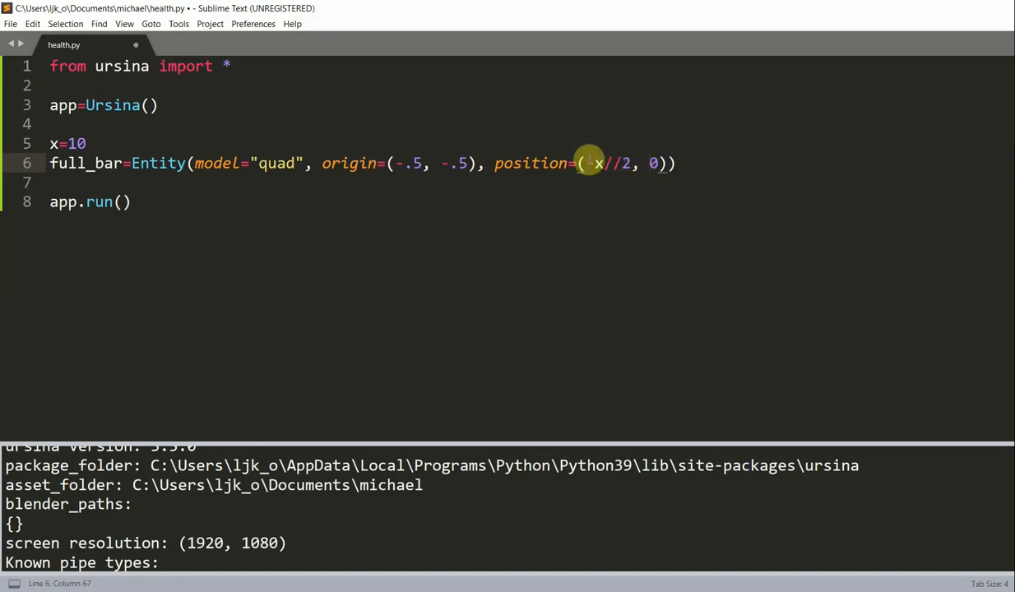
{"action": "type", "text": "-"}
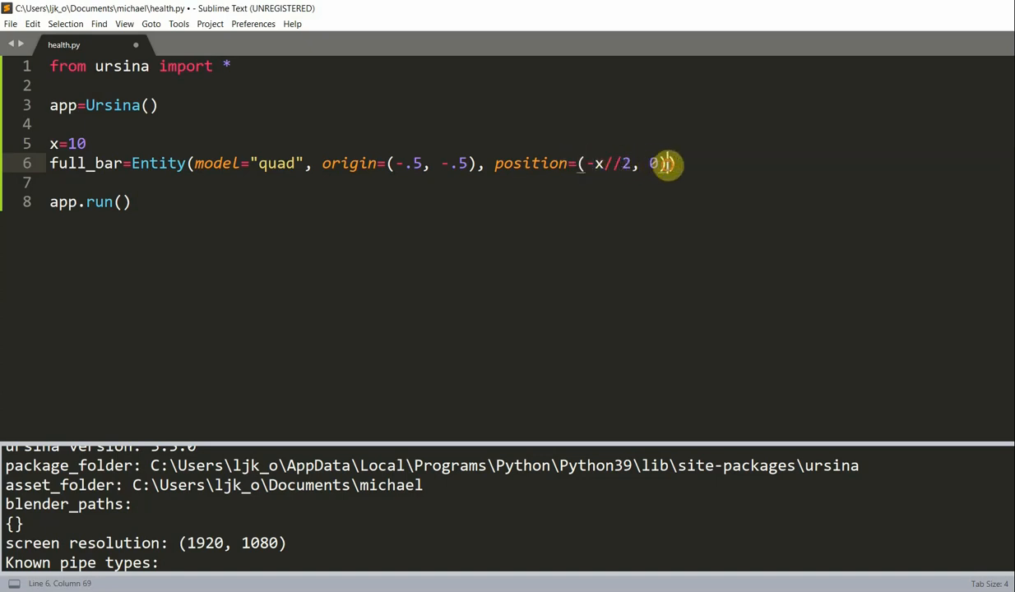
- Add scale=(x, .5) and begin the color argument on full_bar
{"action": "type", "text": ", scale="}
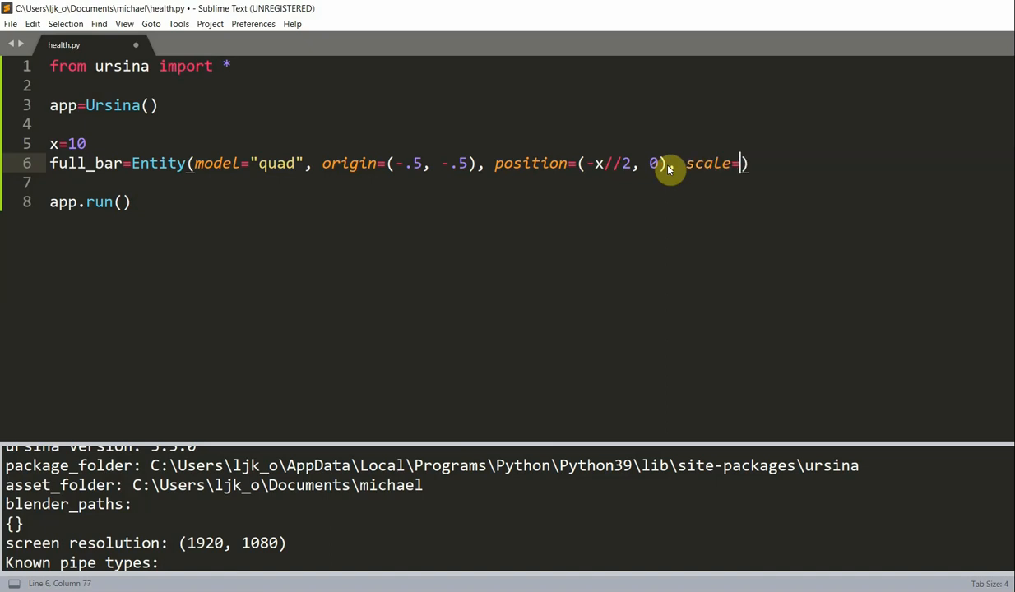
{"action": "type", "text": "x,"}
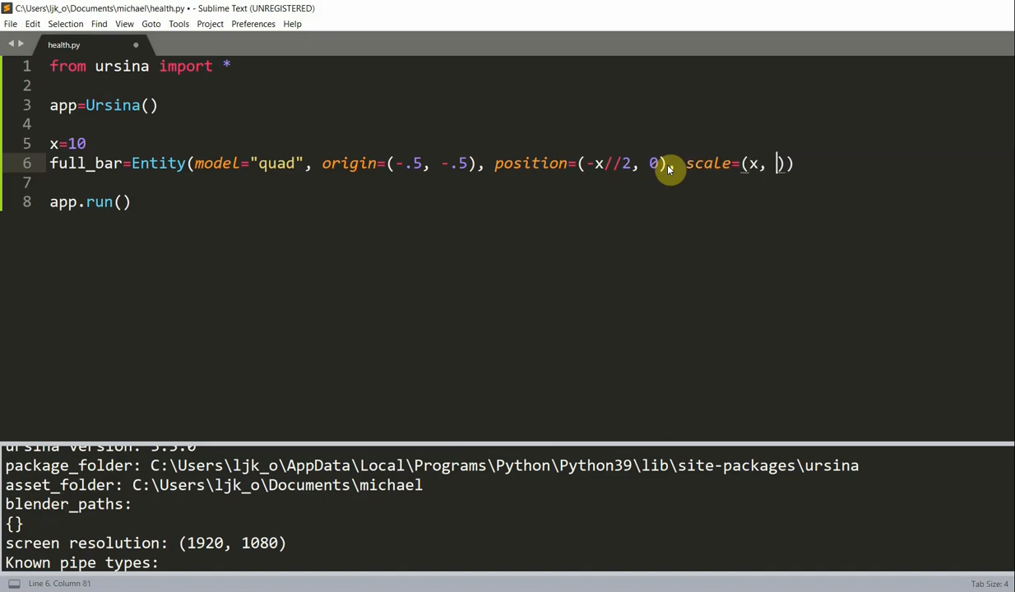
{"action": "type", "text": ".5"}
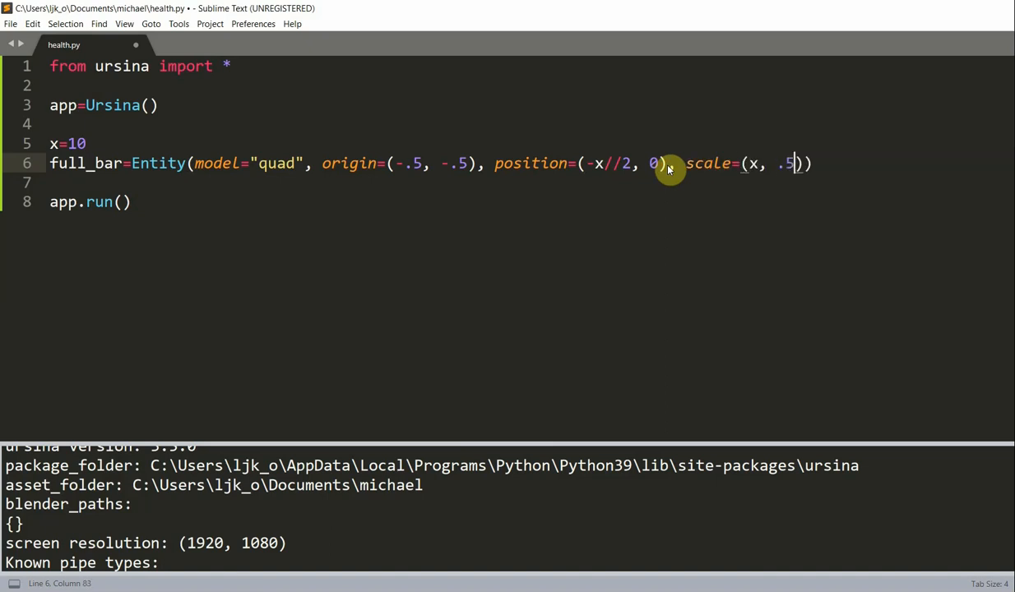
{"action": "type", "text": ")"}
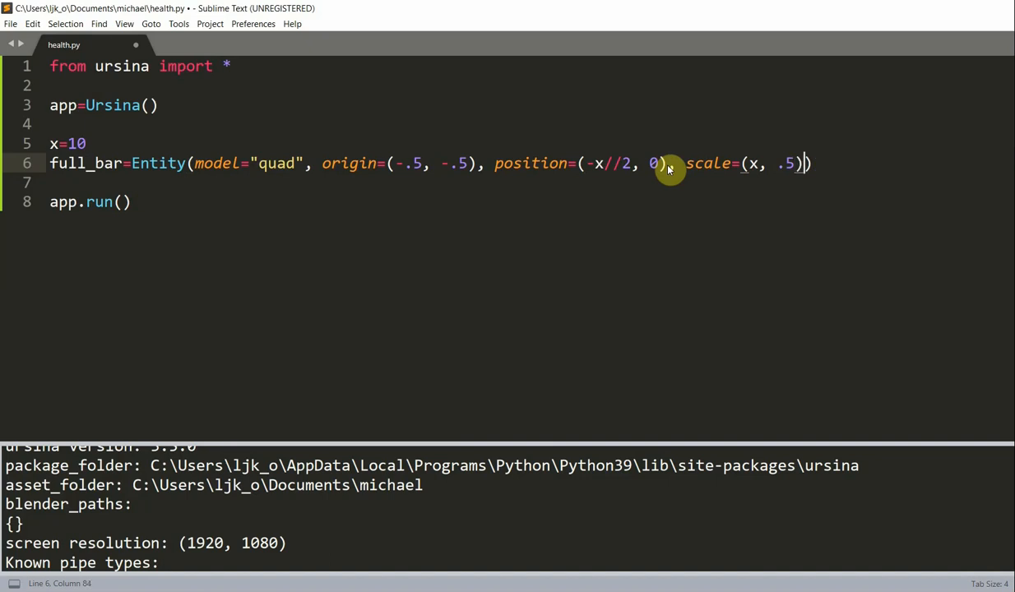
{"action": "type", "text": ", colr"}
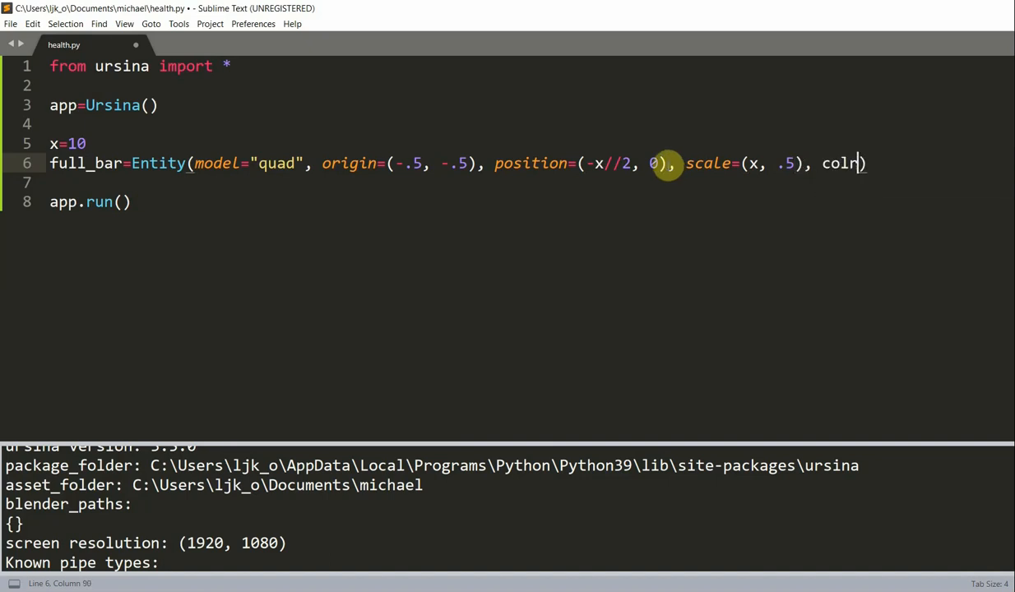
{"action": "type", "text": "or=cold"}
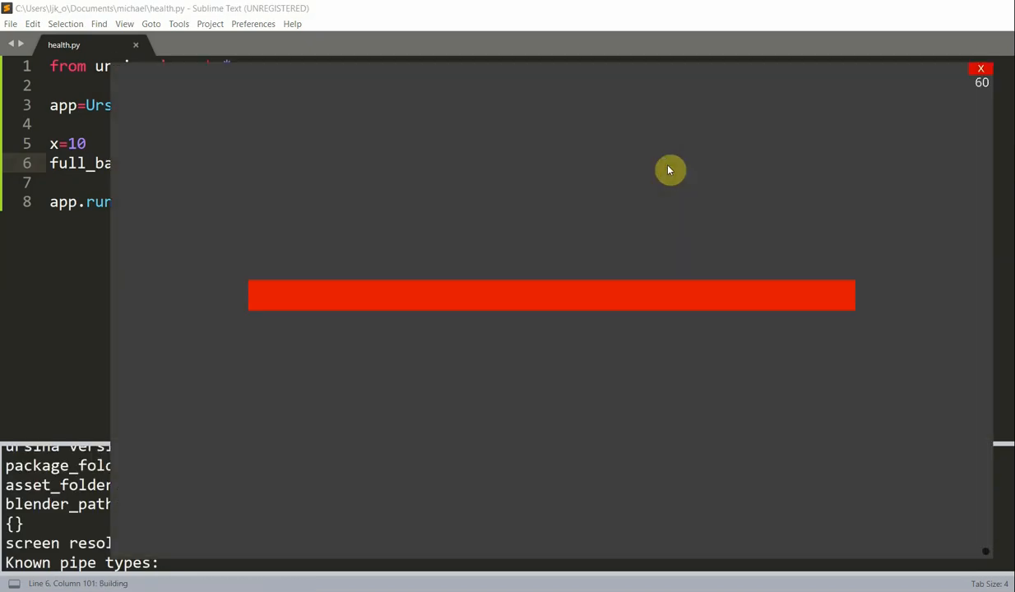
{"action": "mouse_move", "coordinate": [518, 302]}
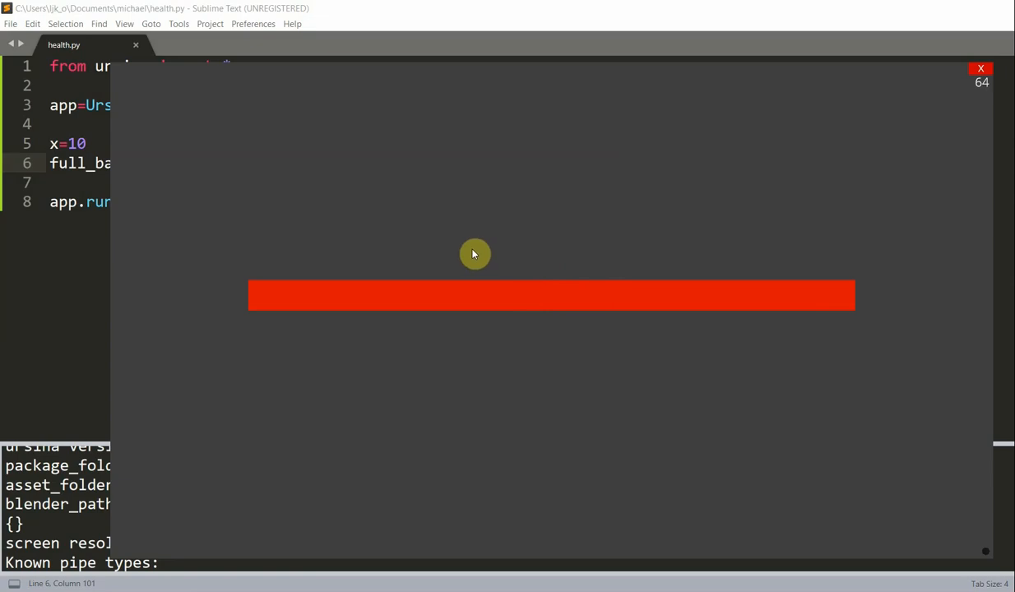
{"action": "mouse_move", "coordinate": [457, 241]}
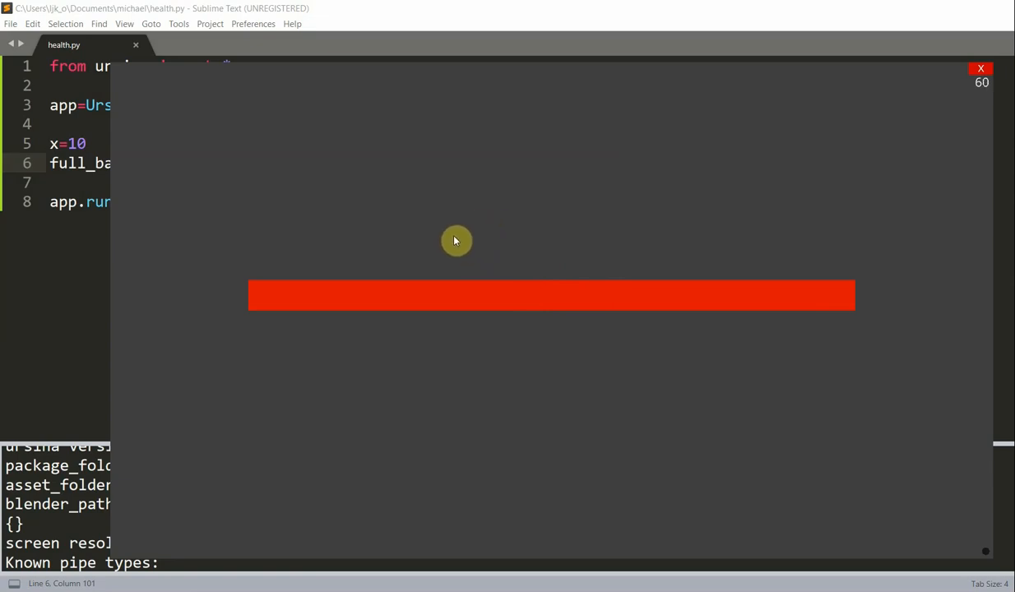
{"action": "mouse_move", "coordinate": [465, 251]}
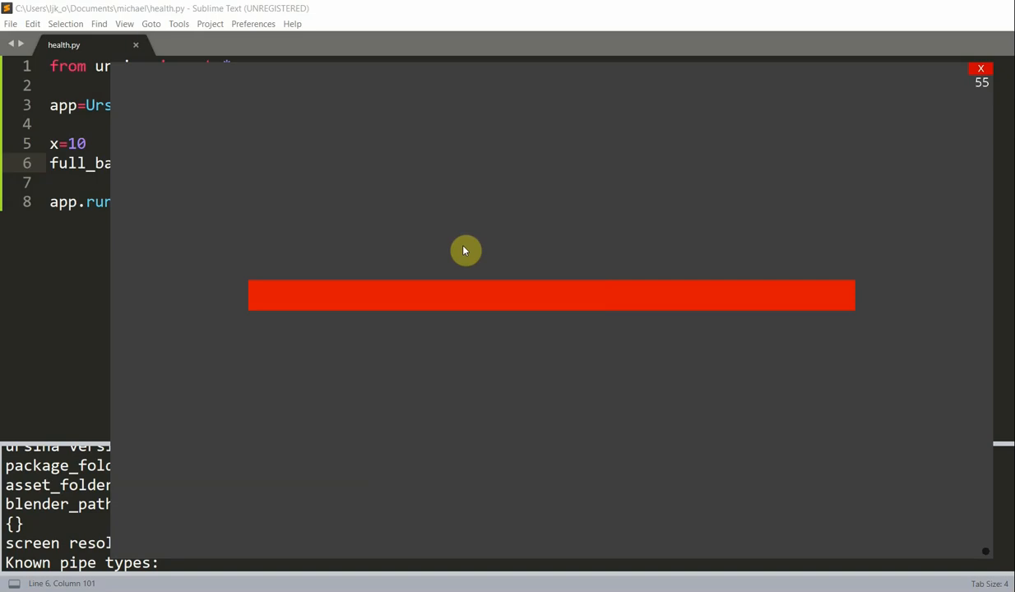
{"action": "mouse_move", "coordinate": [957, 51]}
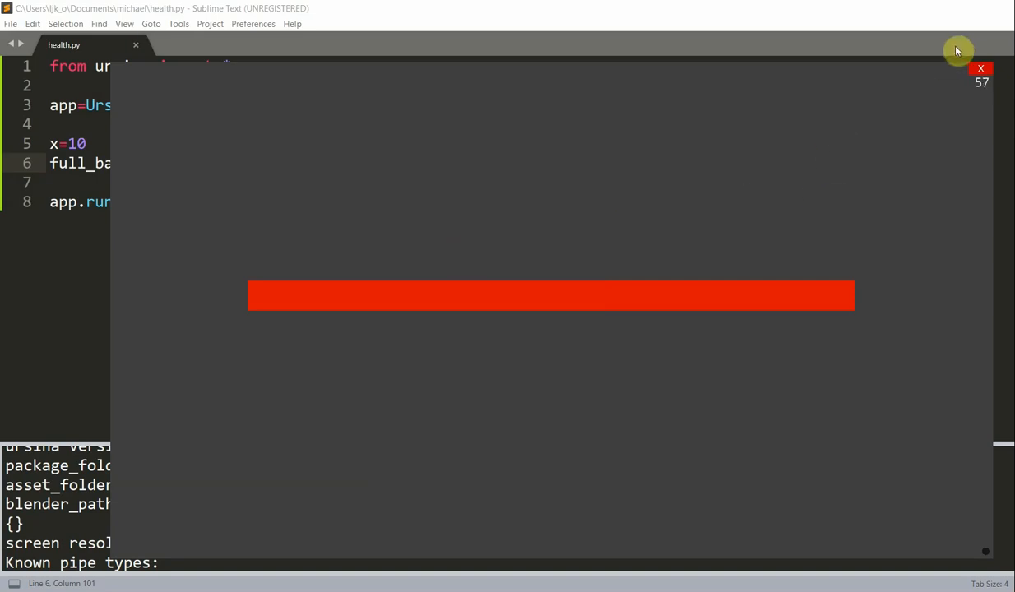
- Close the running Ursina window showing the long red bar
{"action": "left_click", "coordinate": [980, 68]}
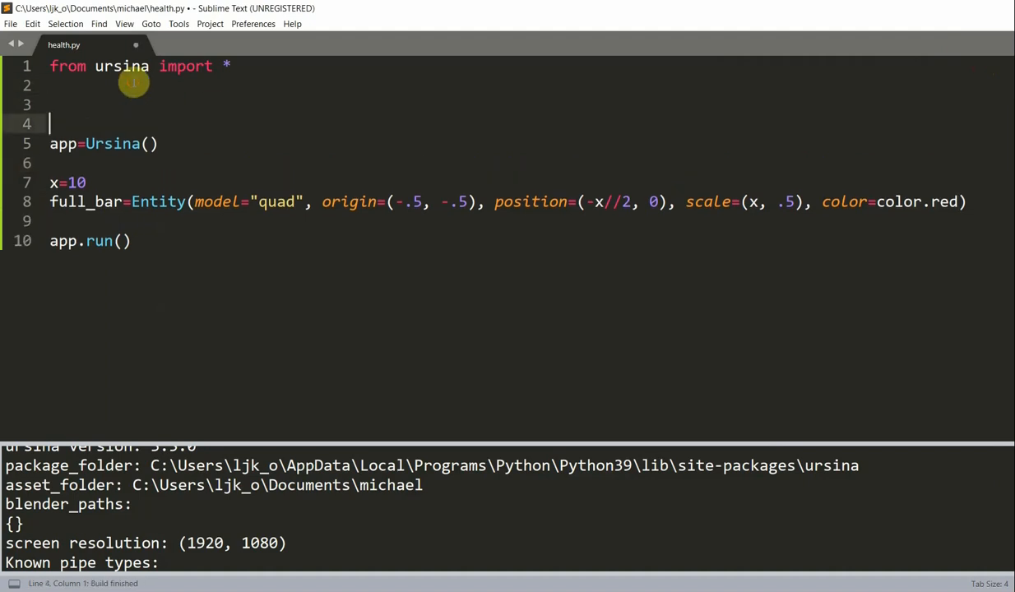
- Define class Health_bar(Entity) with __init__(self, x) calling super().__init__()
{"action": "type", "text": "ca"}
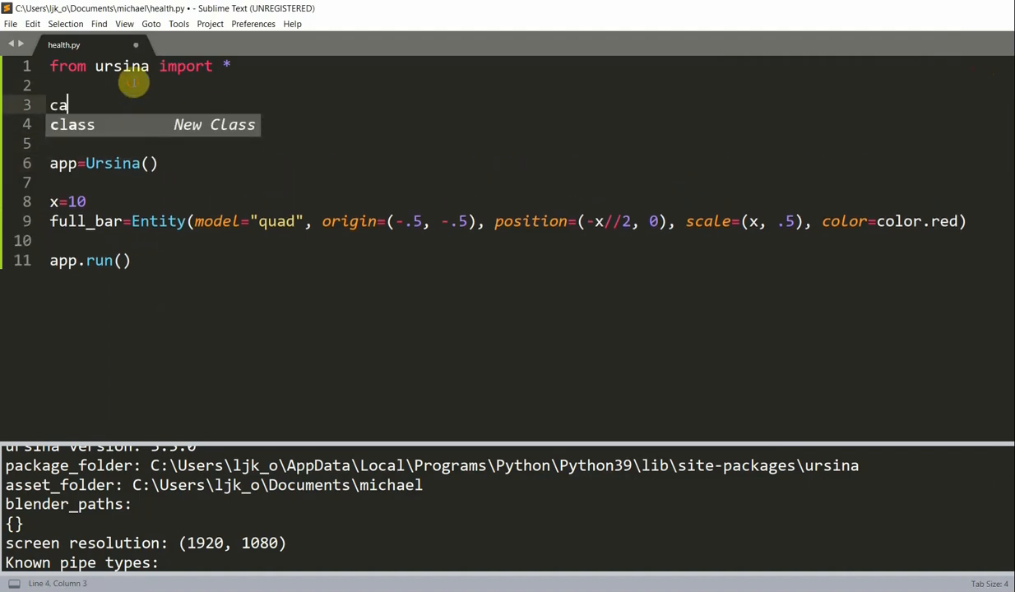
{"action": "type", "text": "lass Healt"}
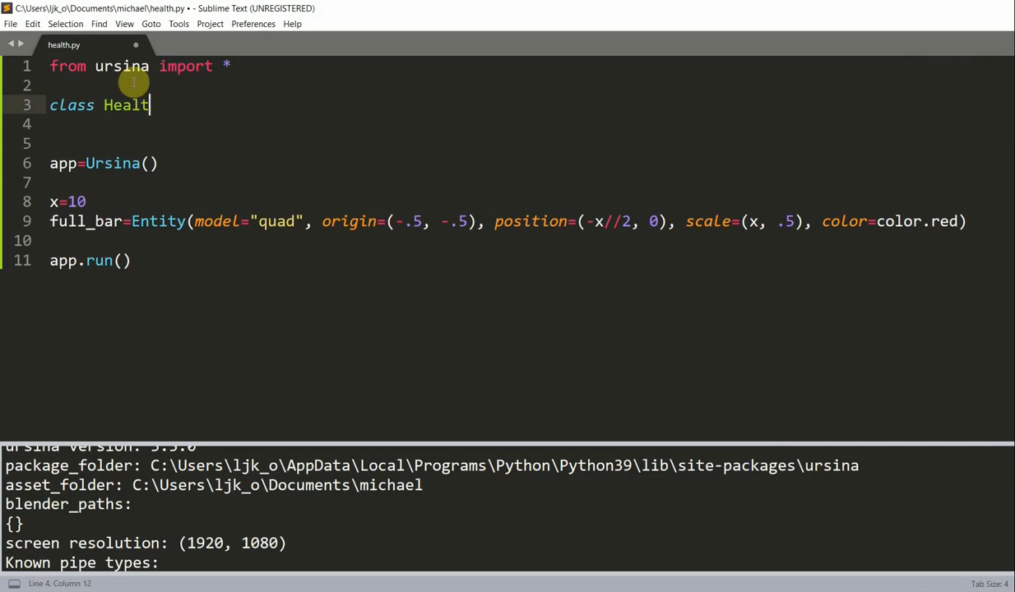
{"action": "type", "text": "h_bar"}
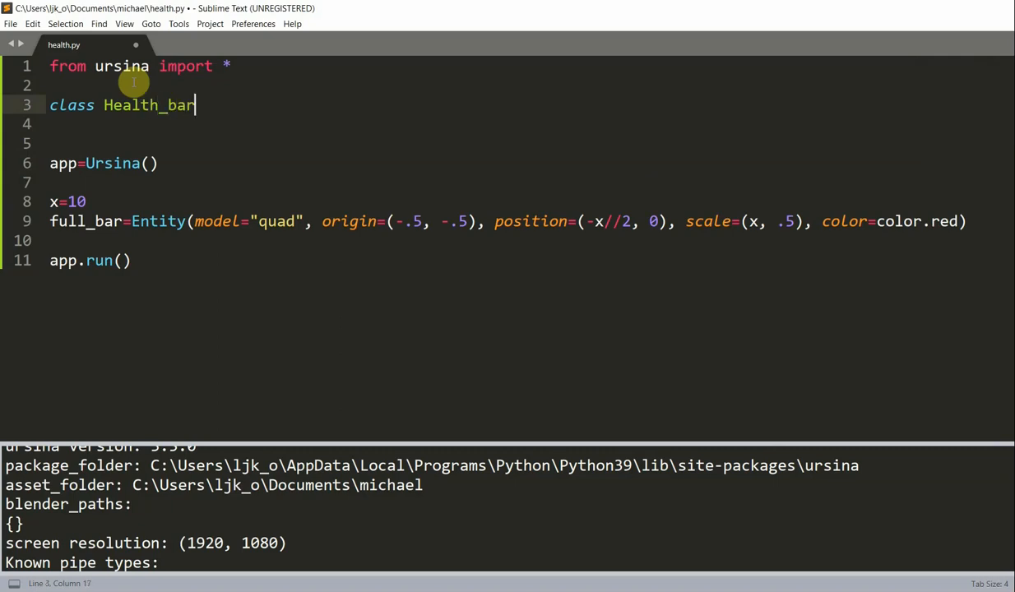
{"action": "type", "text": "(Entit"}
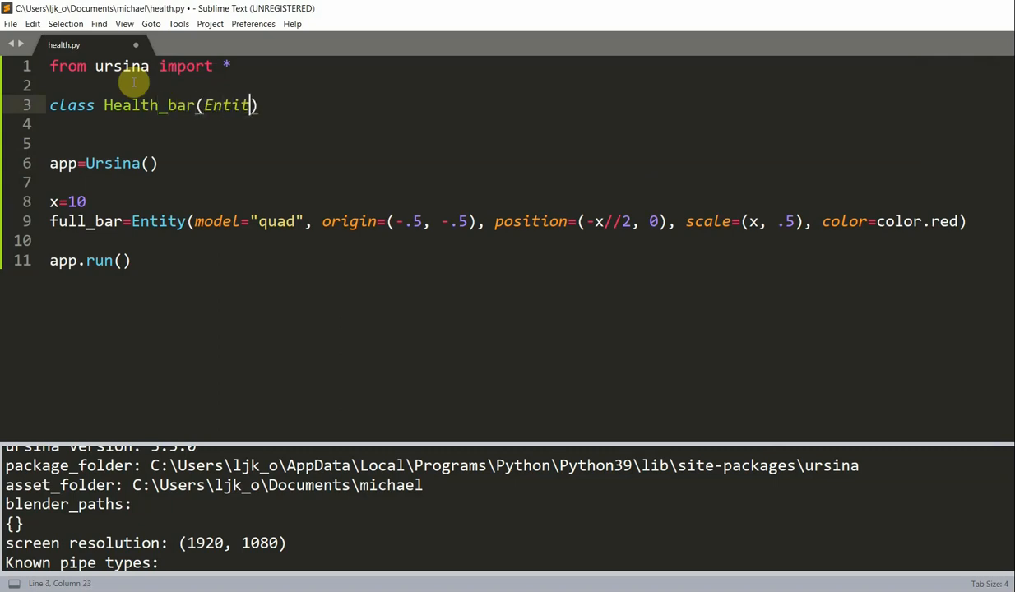
{"action": "type", "text": "y):"}
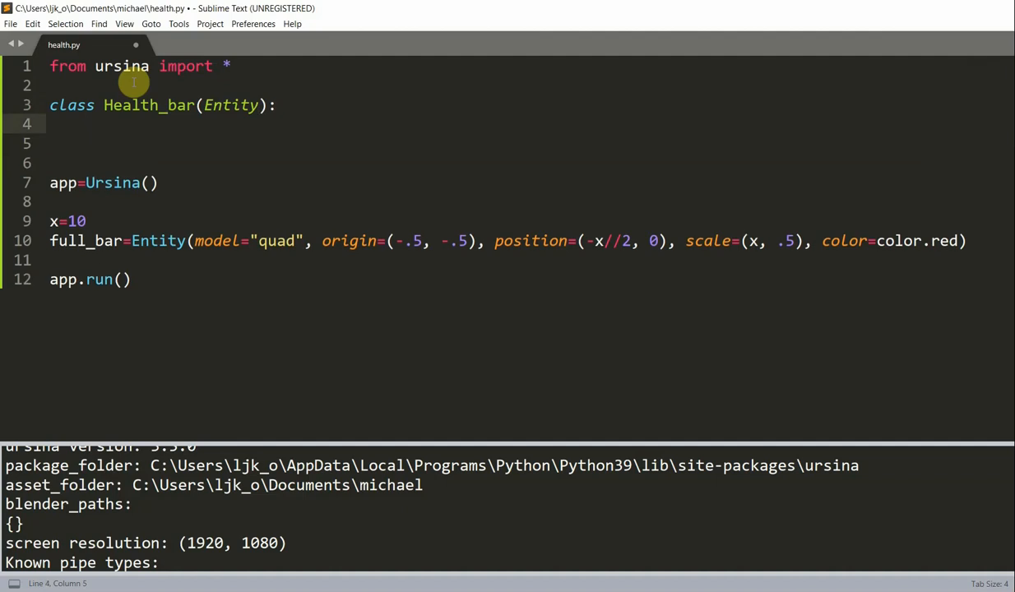
{"action": "type", "text": "def __in"}
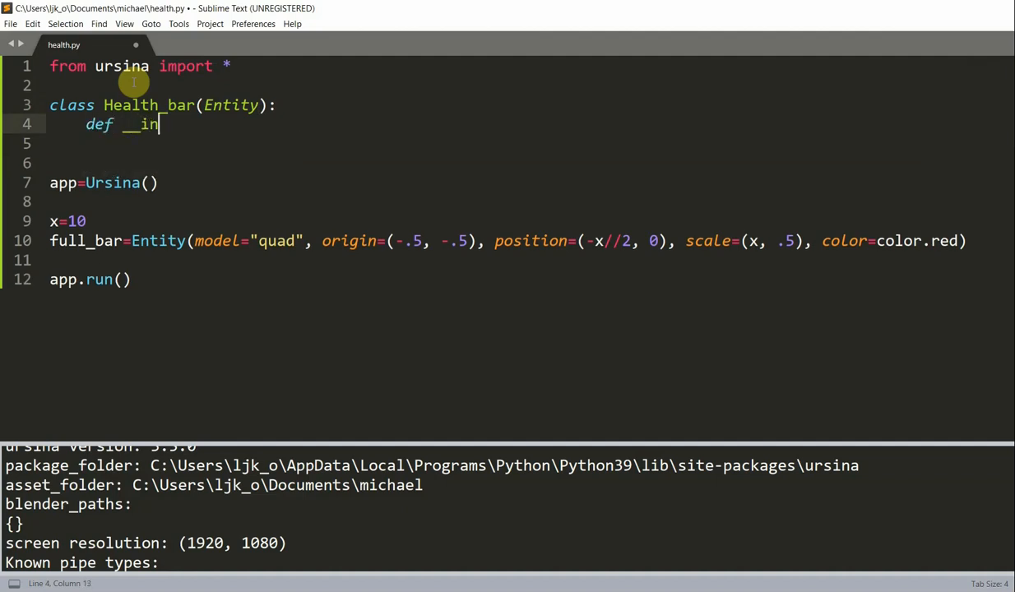
{"action": "type", "text": "it__(self,"}
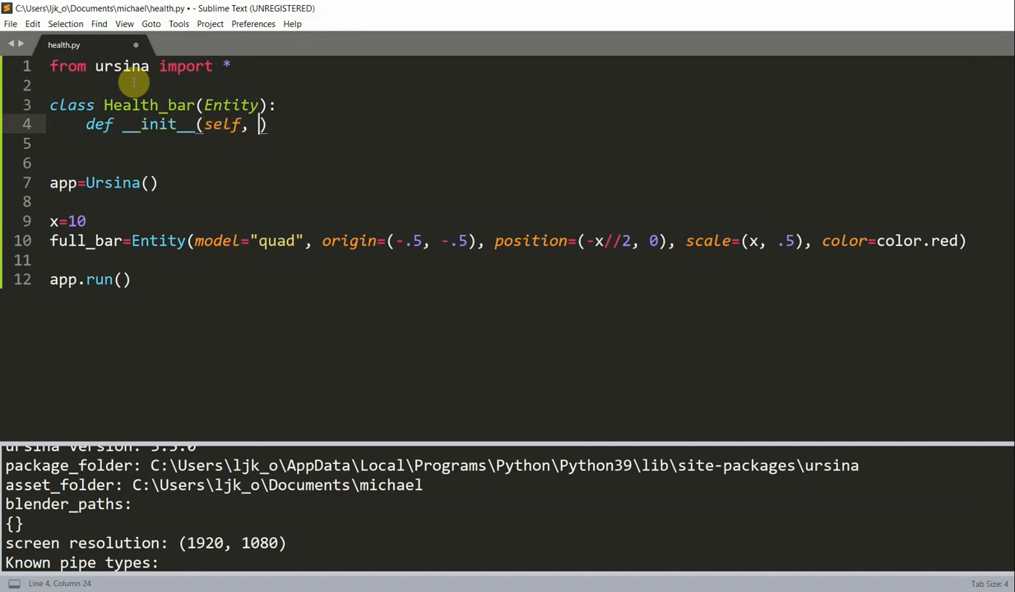
{"action": "type", "text": "x)"}
{"action": "left_click", "coordinate": [524, 144]}
{"action": "type", "text": "s"}
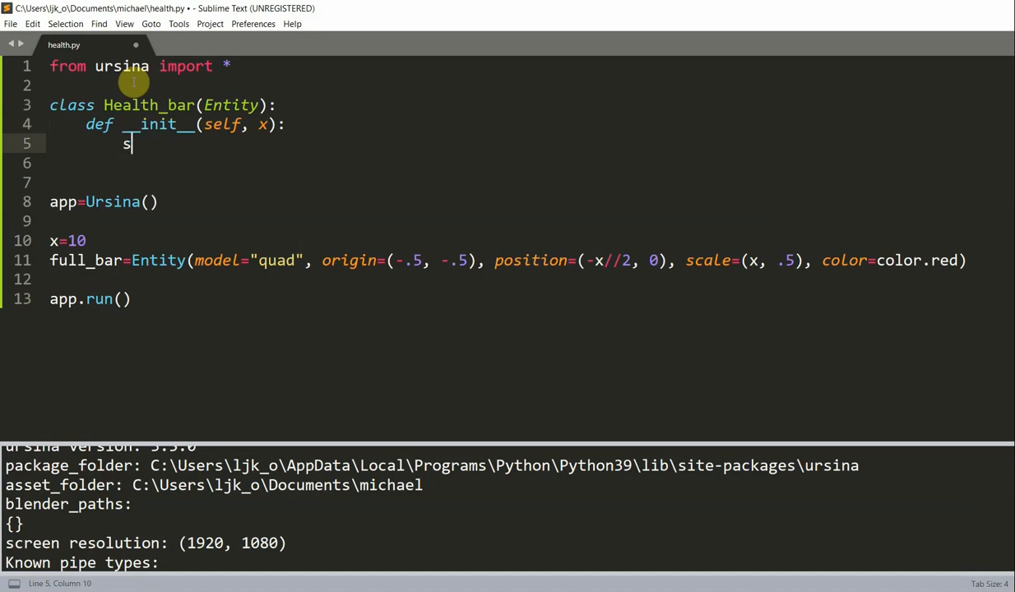
{"action": "type", "text": "uper().__init__()"}
{"action": "type", "text": "self.model"}
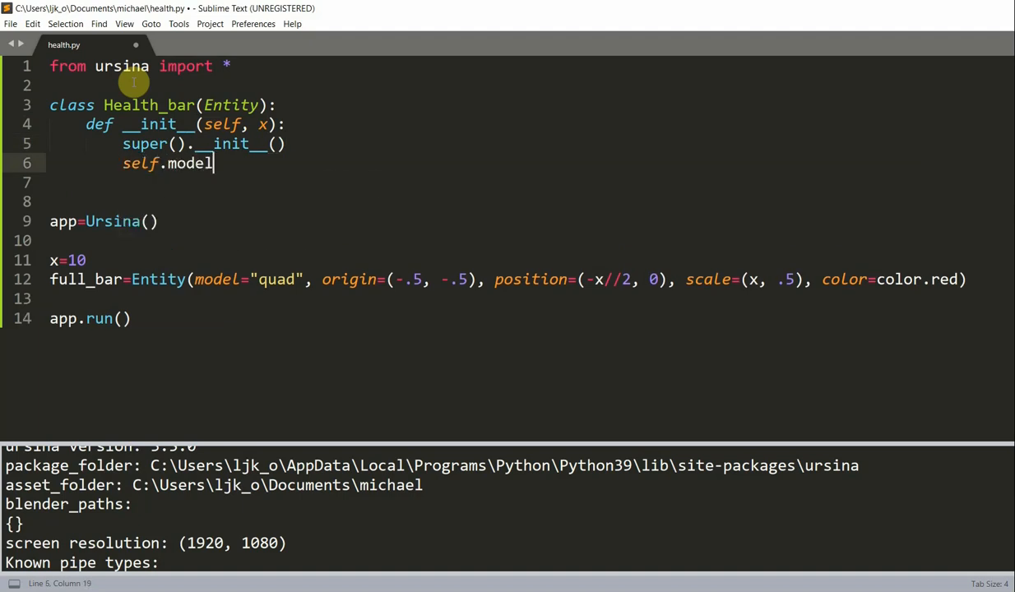
- Set Health_bar's model to "quad", color green, z -.1 and origin (-.5, ...)
{"action": "type", "text": "=\""}
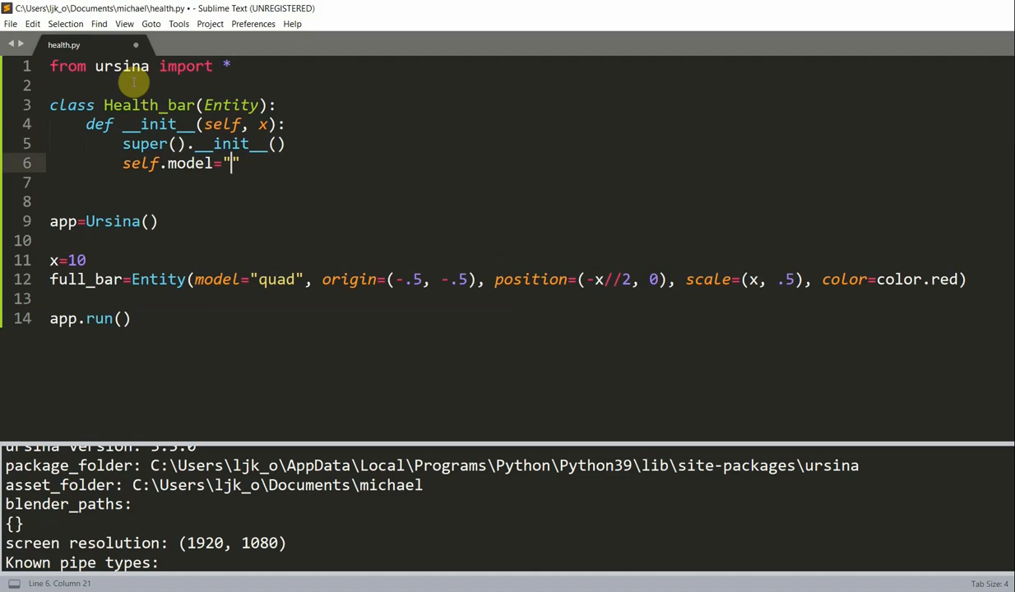
{"action": "type", "text": "quad"}
{"action": "left_click", "coordinate": [532, 182]}
{"action": "type", "text": "self.c"}
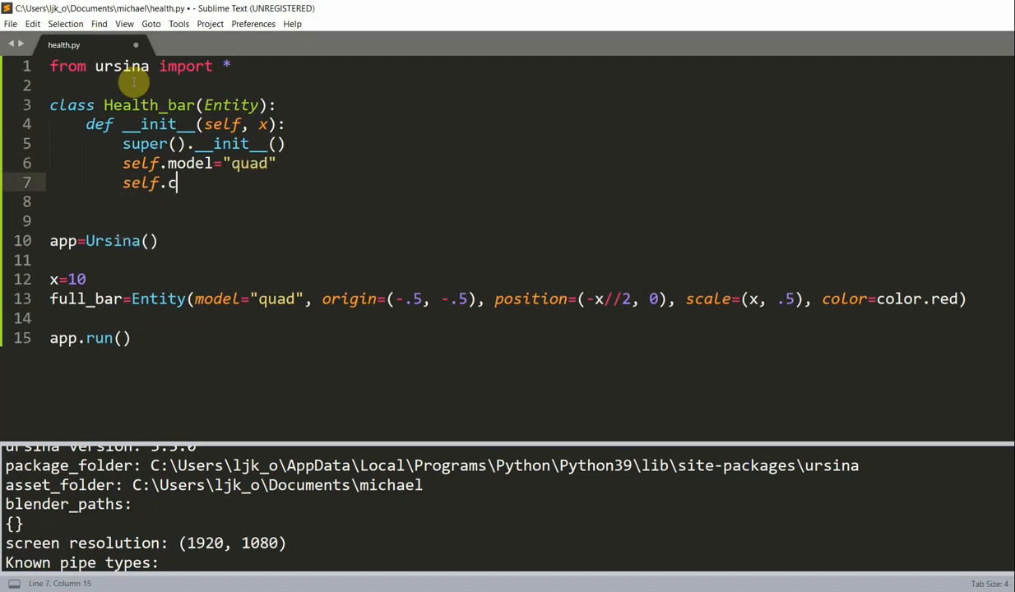
{"action": "type", "text": "olor=color.green"}
{"action": "left_click", "coordinate": [532, 202]}
{"action": "type", "text": "self.z"}
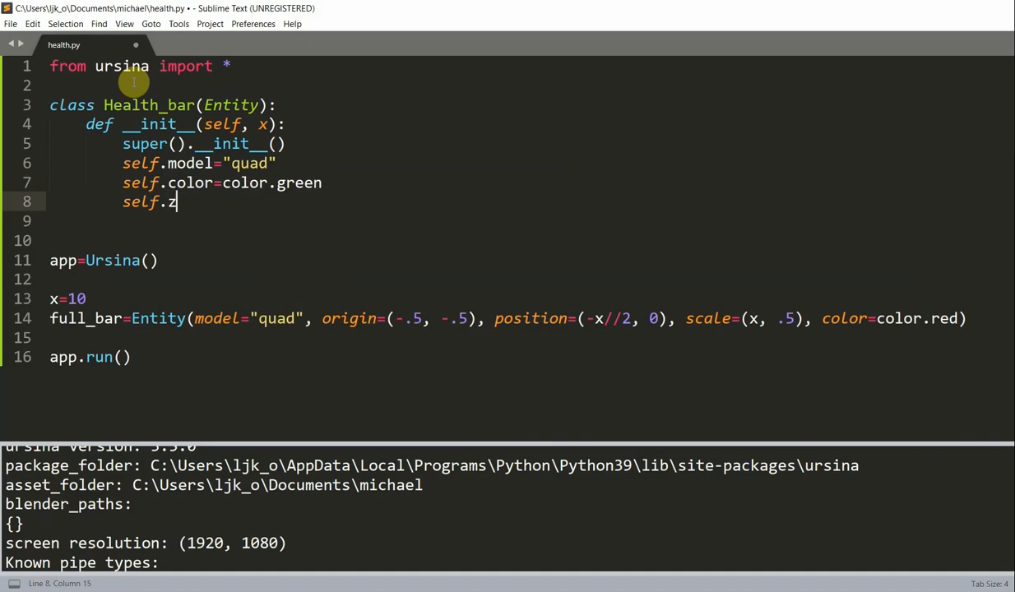
{"action": "type", "text": "=-."}
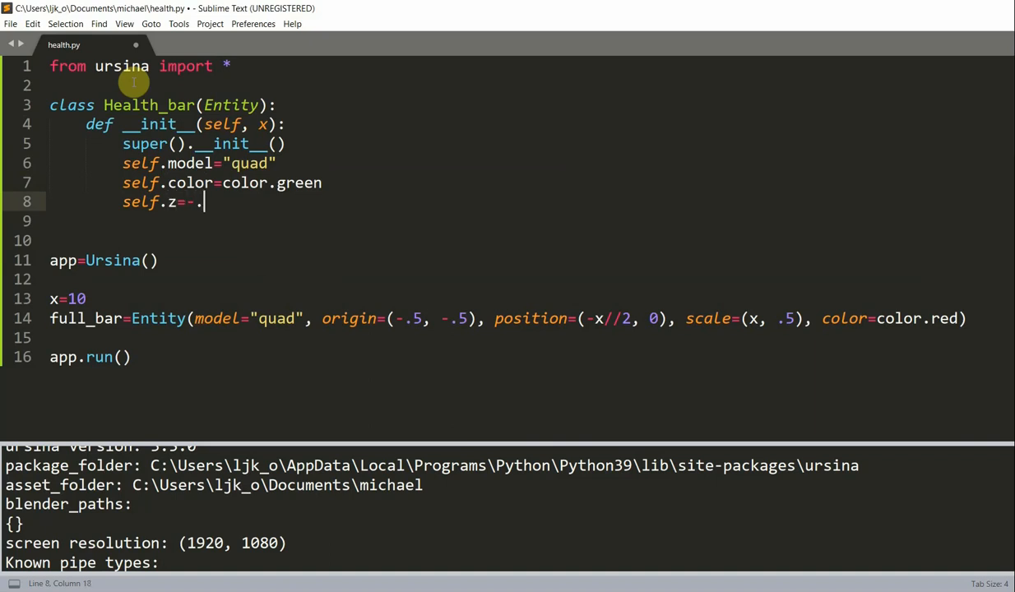
{"action": "type", "text": "1"}
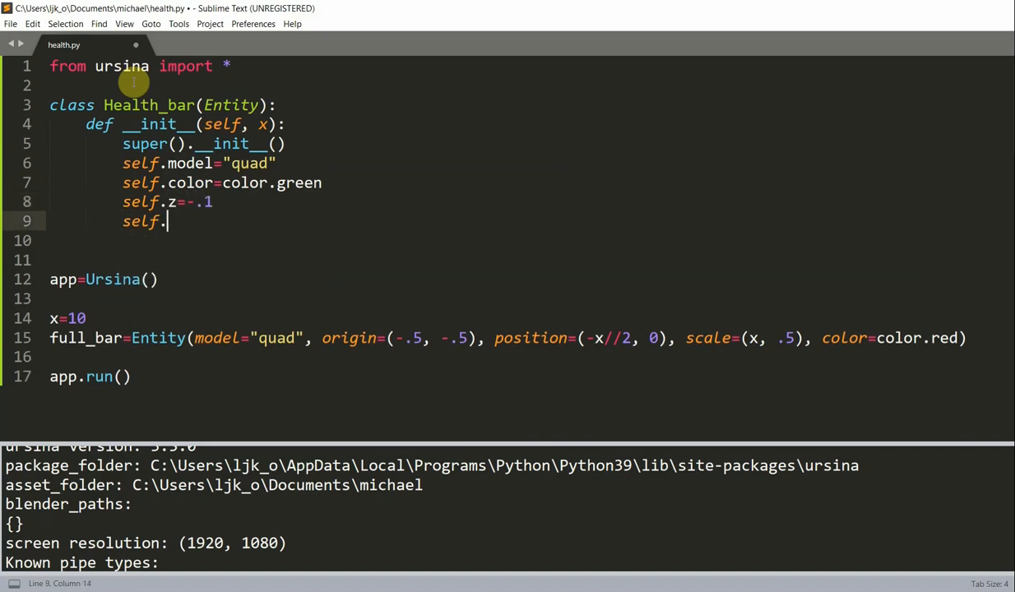
{"action": "type", "text": "origin"}
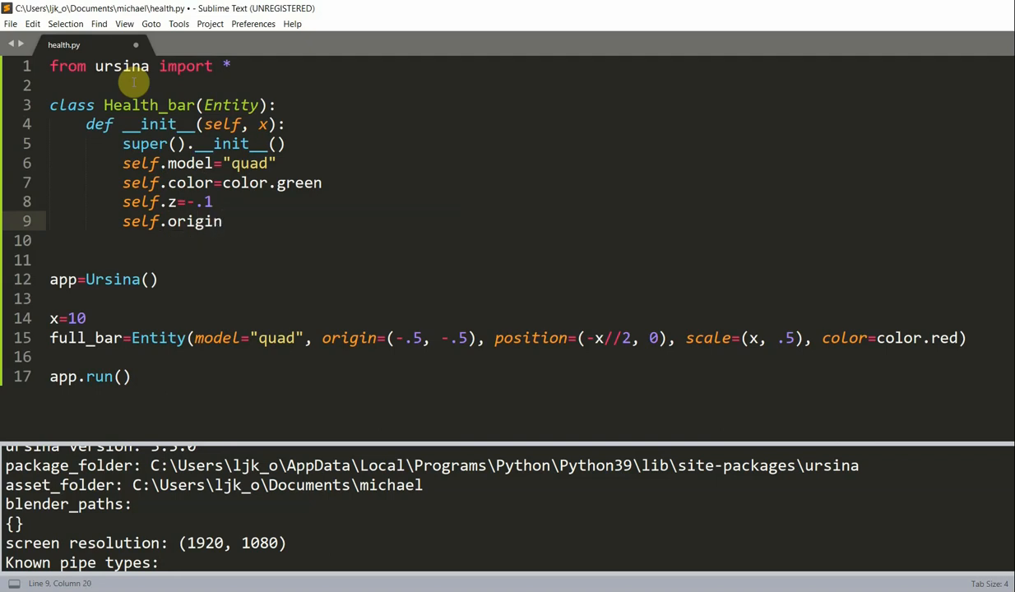
{"action": "type", "text": "=()"}
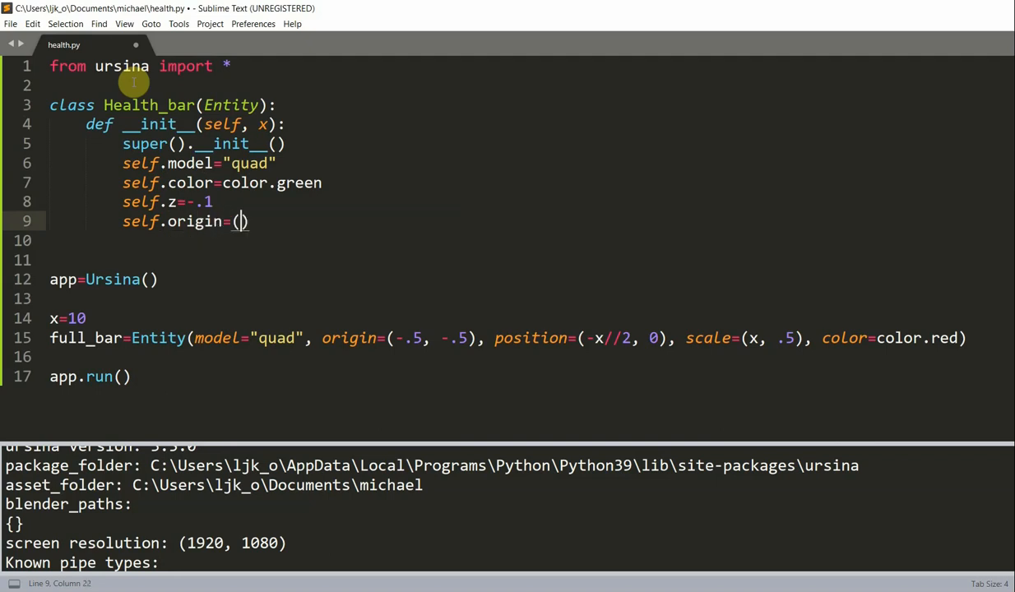
{"action": "type", "text": "-.5, -.5"}
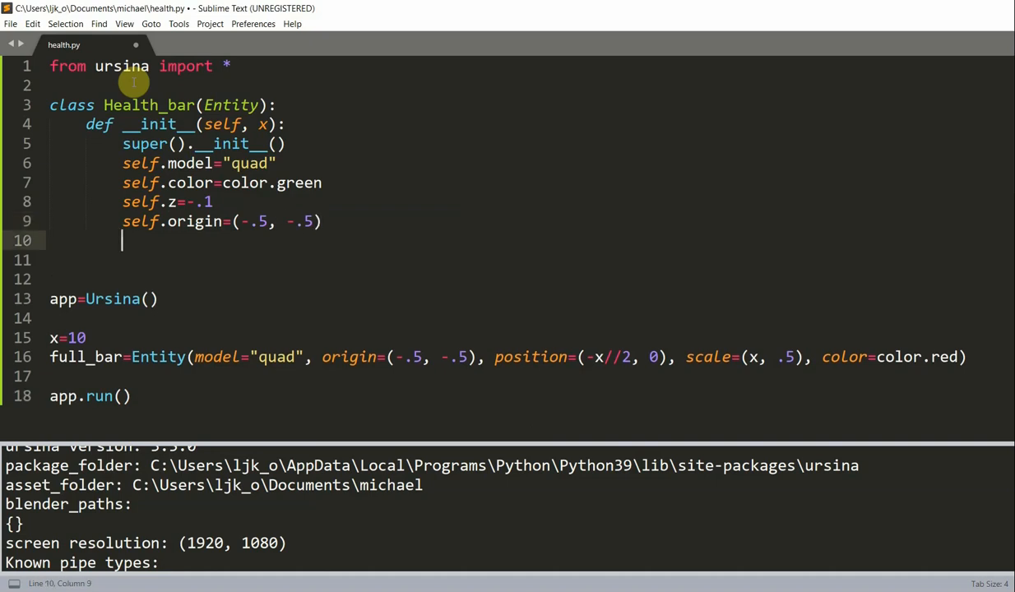
- Set self.position=(-x//2, 0) and start the next self. line
{"action": "type", "text": "self.position=()"}
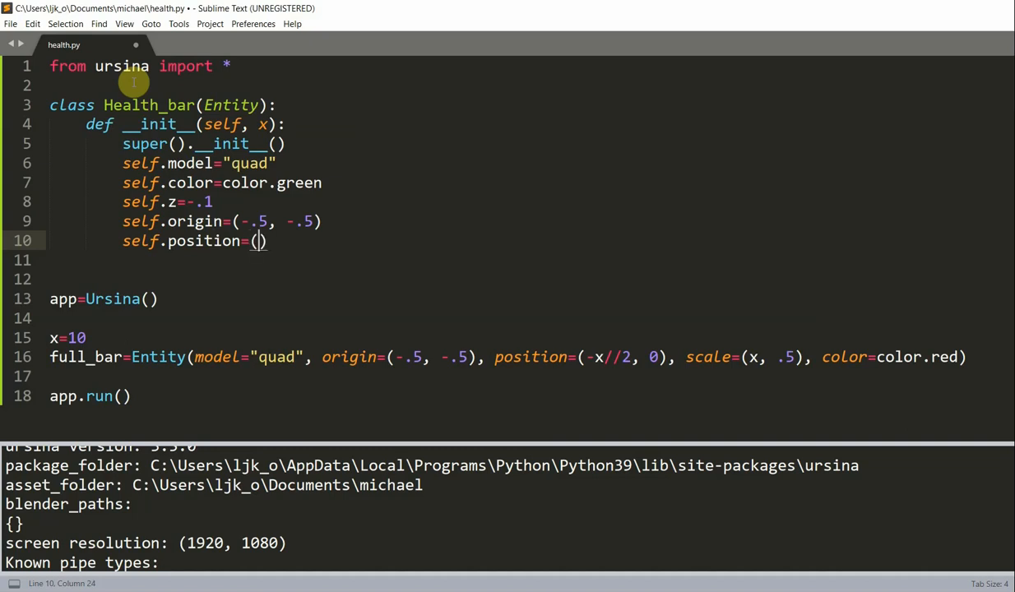
{"action": "type", "text": "-x//2"}
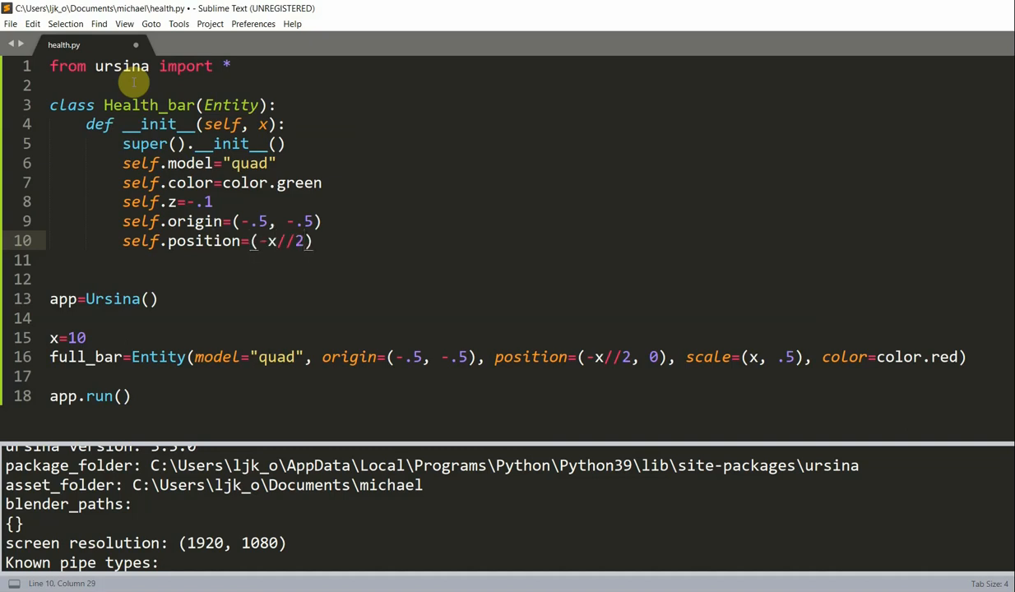
{"action": "key", "text": "enter"}
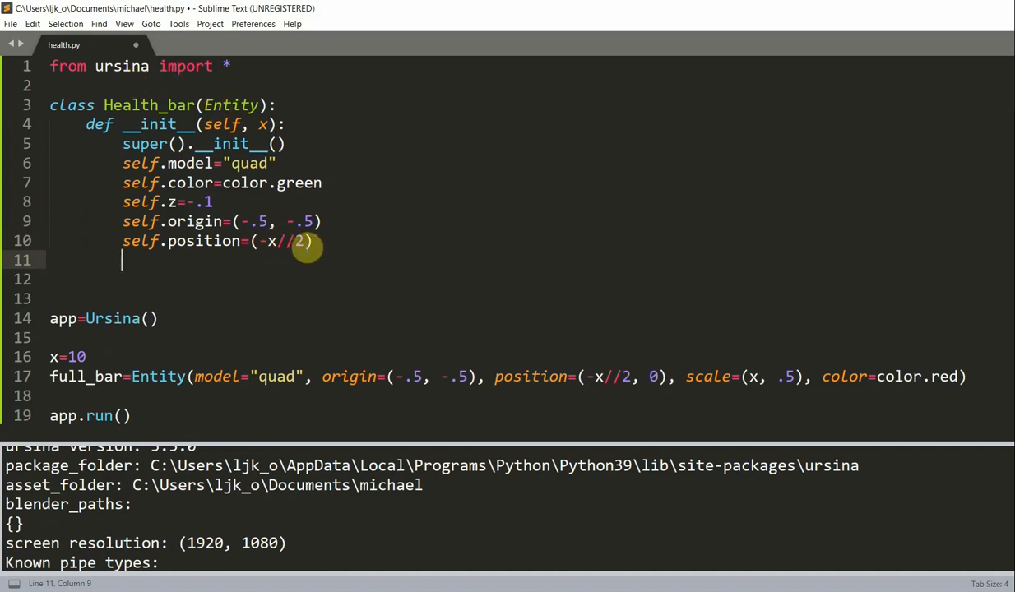
{"action": "type", "text": ", 0"}
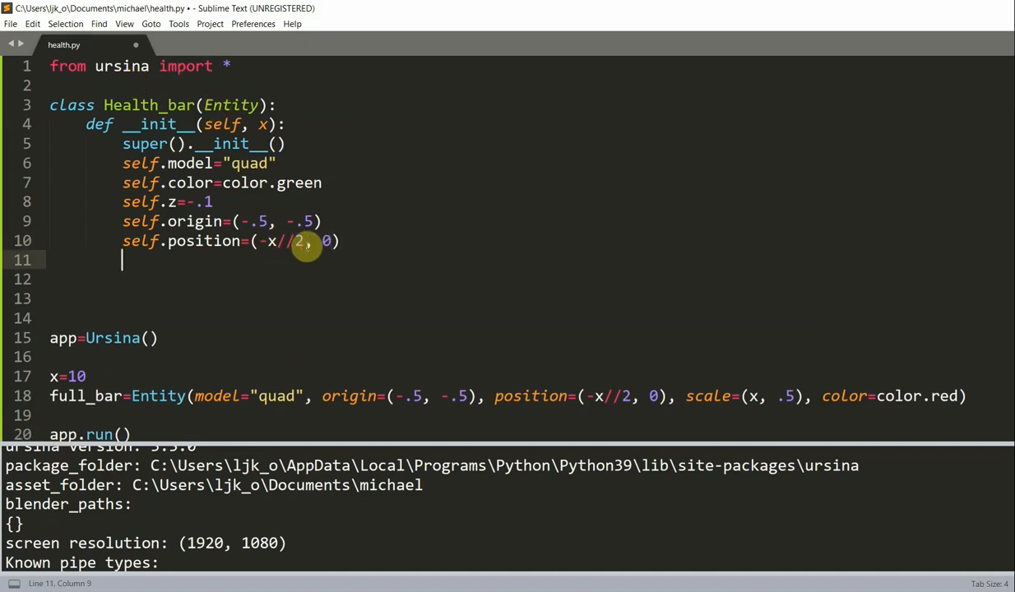
{"action": "type", "text": "self."}
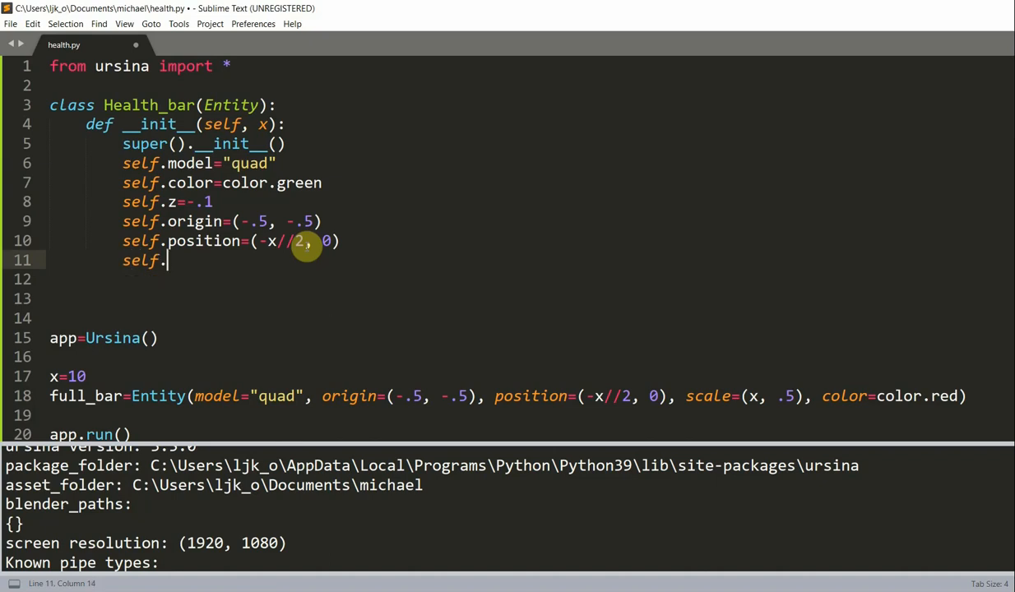
- Add self.scale_max=x, self.scale_x=x and self.scale=(self.scale_x, .5) to __init__
{"action": "type", "text": "sca"}
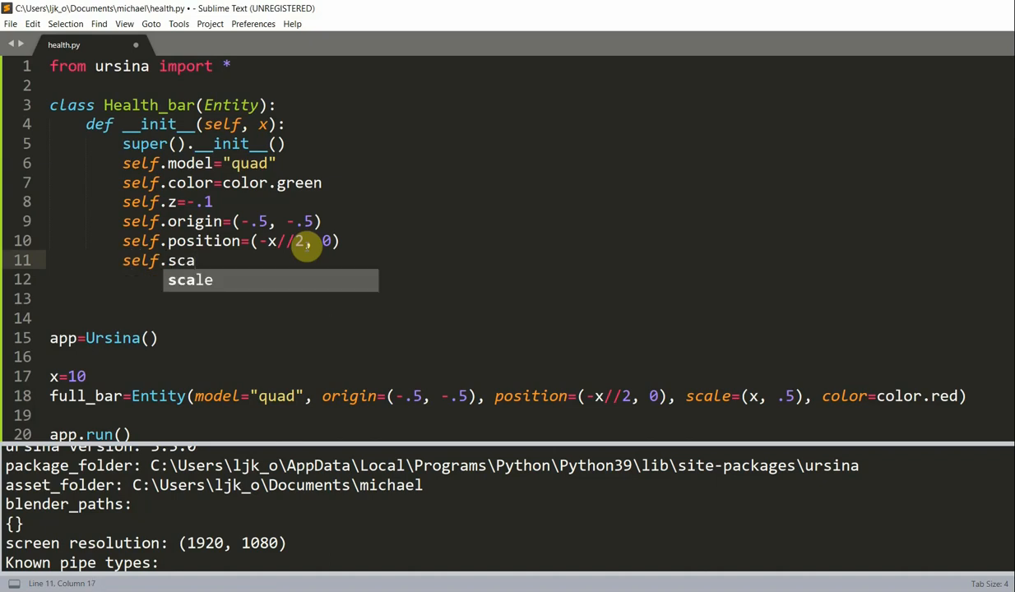
{"action": "type", "text": "le_max=x"}
{"action": "left_click", "coordinate": [214, 280]}
{"action": "type", "text": "self.scale"}
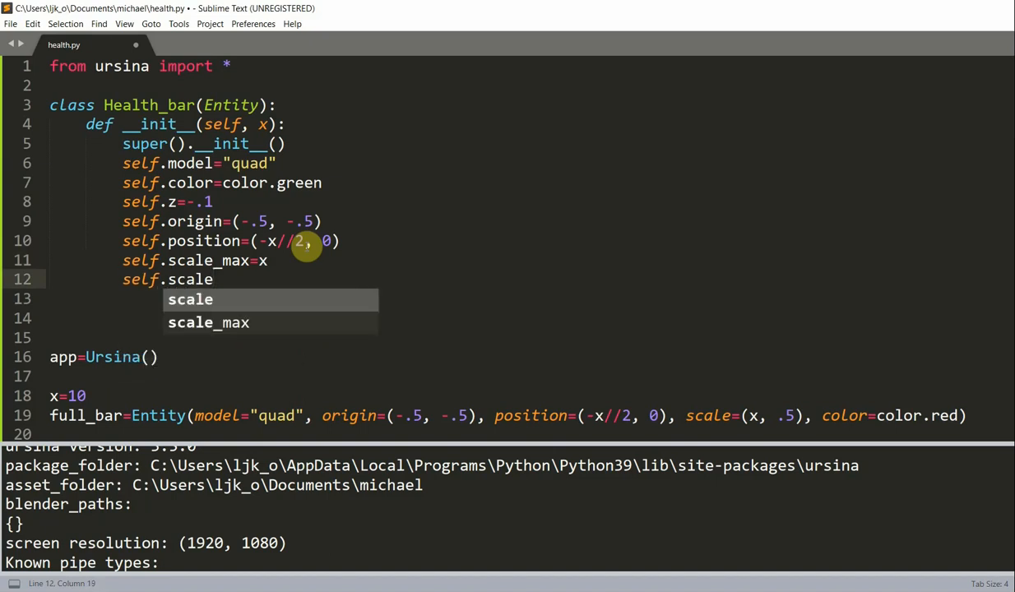
{"action": "type", "text": "_x=x"}
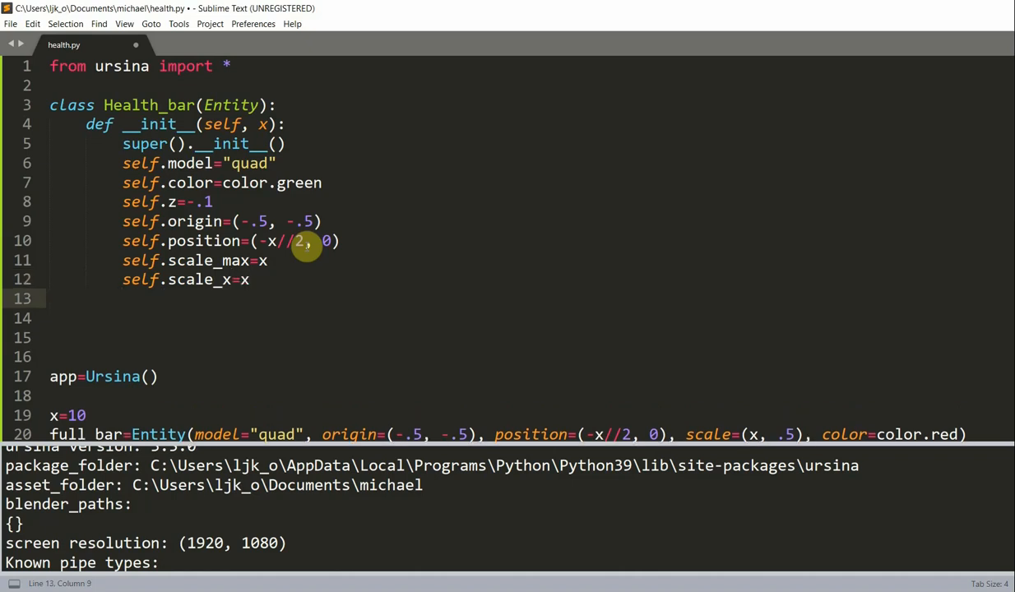
{"action": "type", "text": "self.scale=(self."}
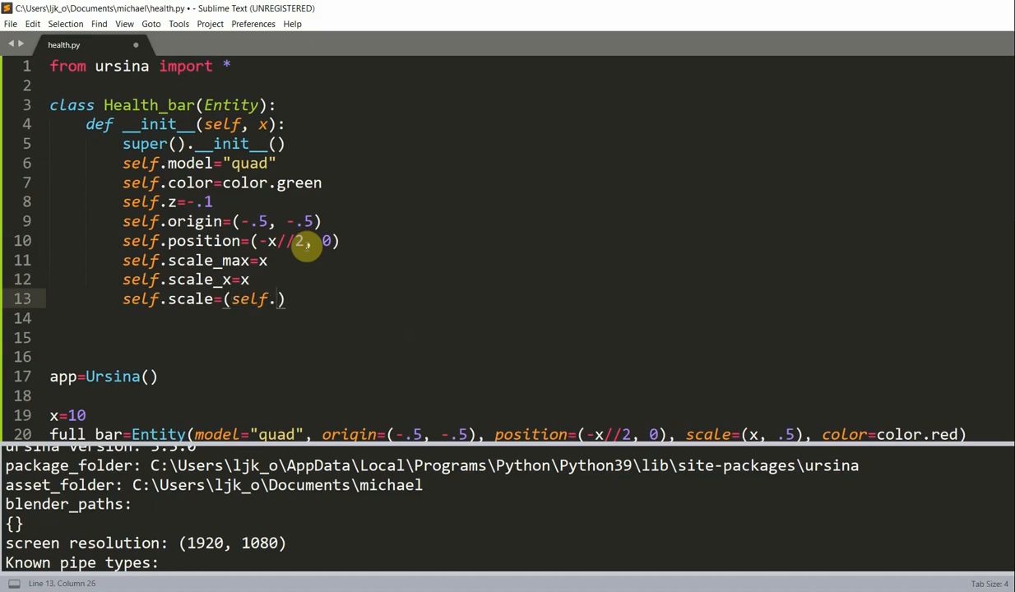
{"action": "type", "text": "scale_x, .5"}
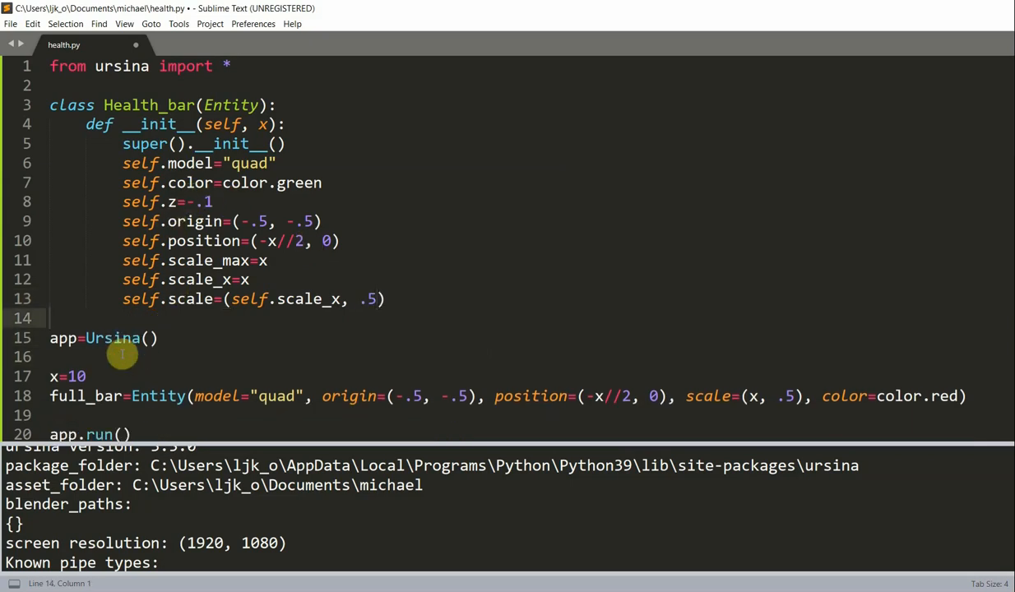
{"action": "mouse_move", "coordinate": [255, 149]}
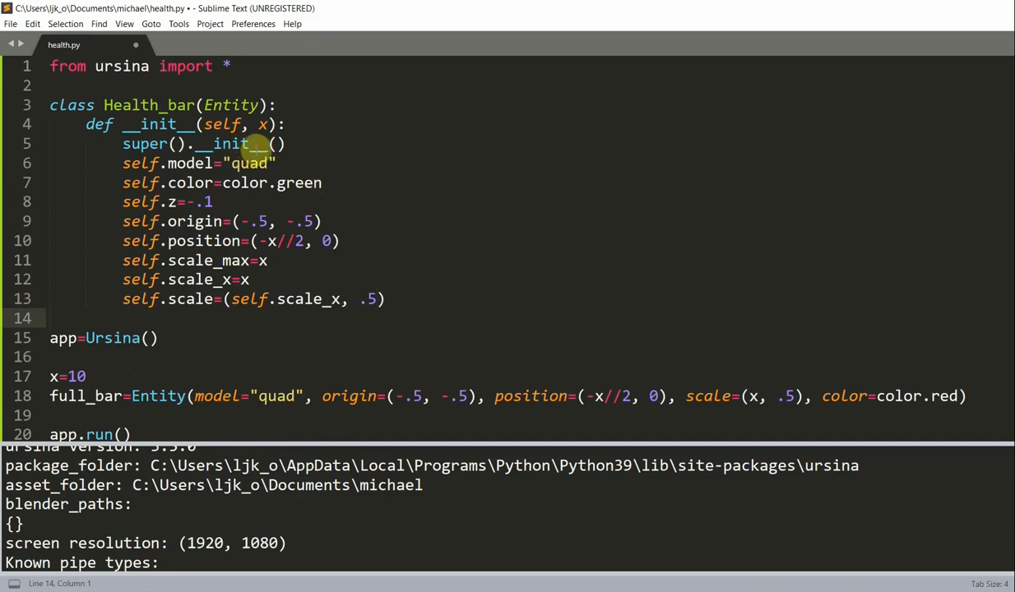
{"action": "mouse_move", "coordinate": [318, 248]}
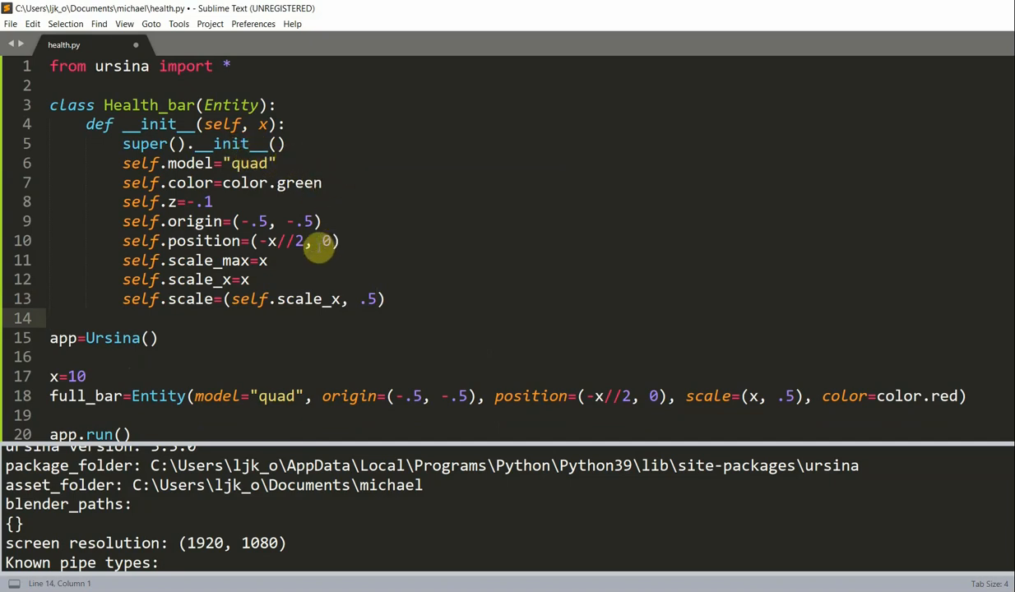
{"action": "mouse_move", "coordinate": [239, 261]}
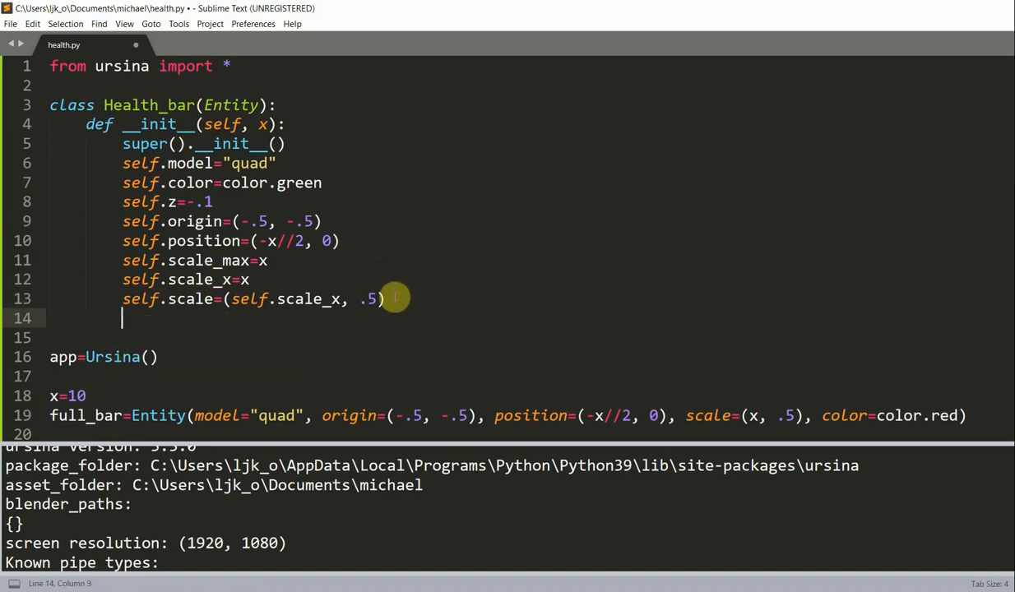
- Add update(self) with self.scale_x -= held_keys['left arrow'] * time.dt*5
{"action": "type", "text": "def u"}
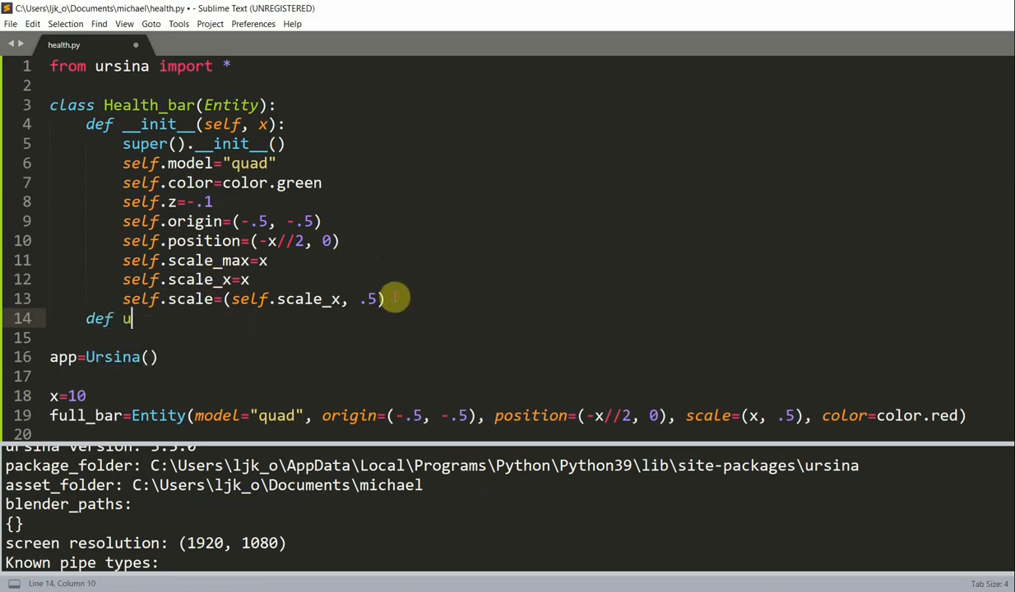
{"action": "type", "text": "pdate()"}
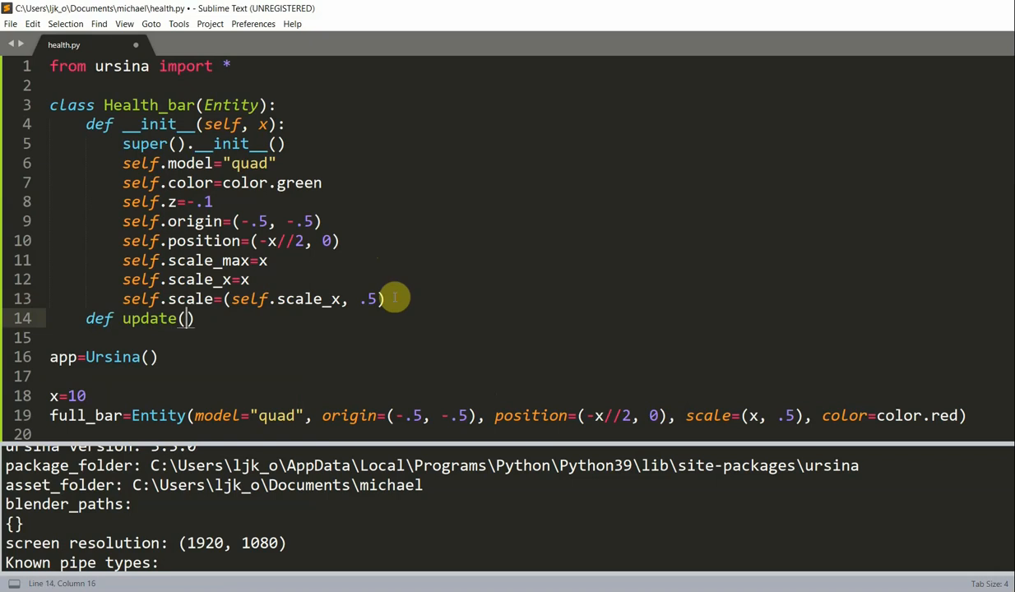
{"action": "type", "text": "self):"}
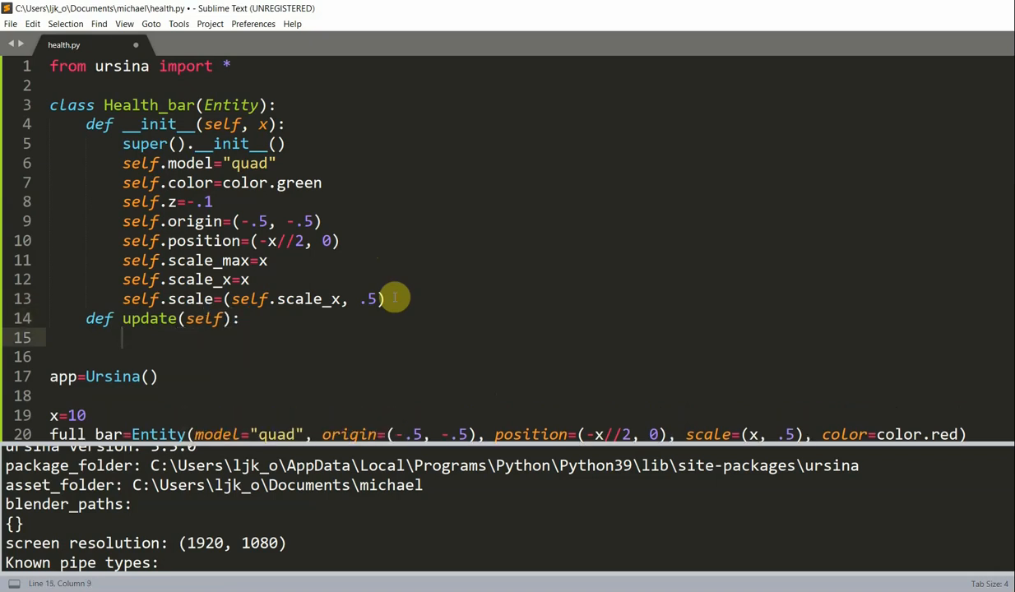
{"action": "type", "text": "self."}
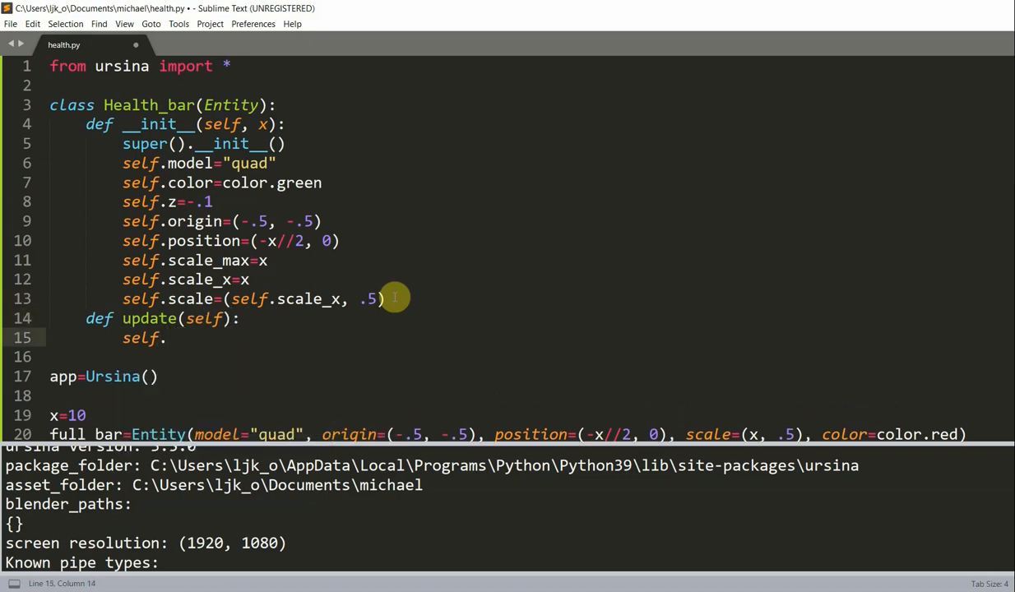
{"action": "type", "text": "scale_x"}
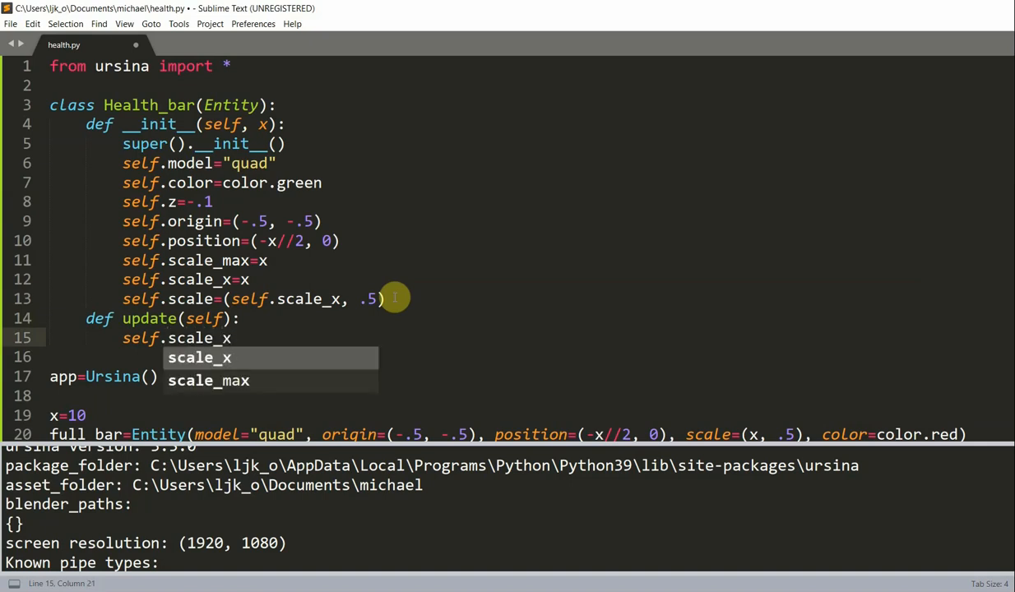
{"action": "type", "text": "-=held"}
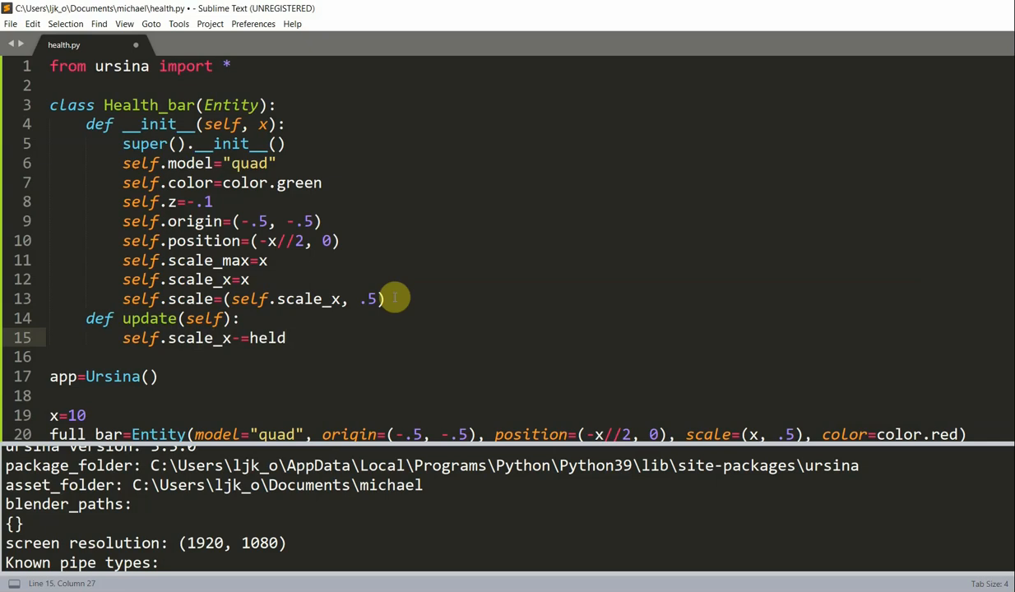
{"action": "type", "text": "_keys["}
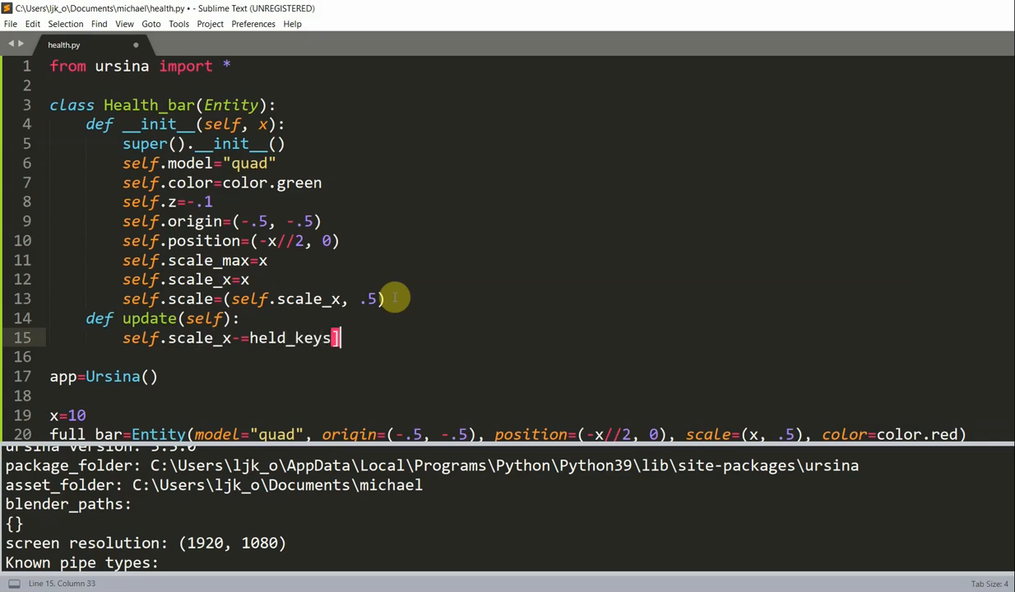
{"action": "type", "text": "["}
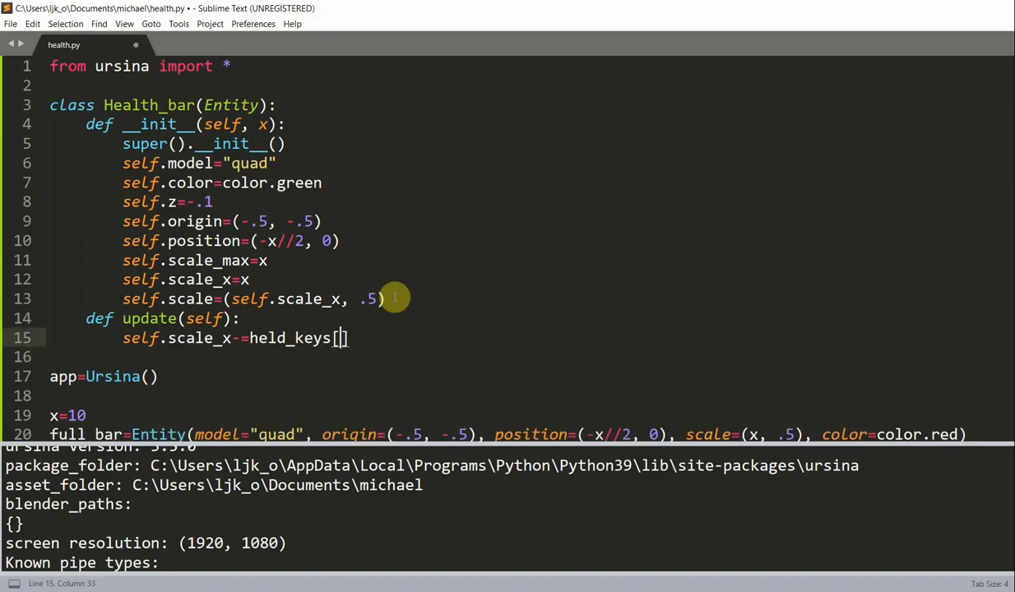
{"action": "type", "text": "'left ararow'"}
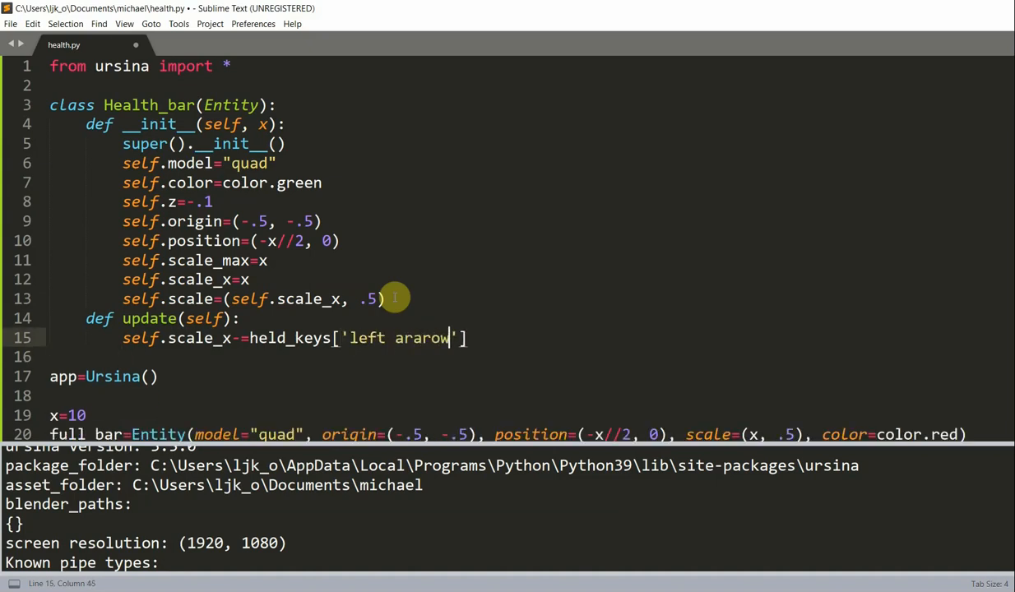
{"action": "key", "text": "Backspace"}
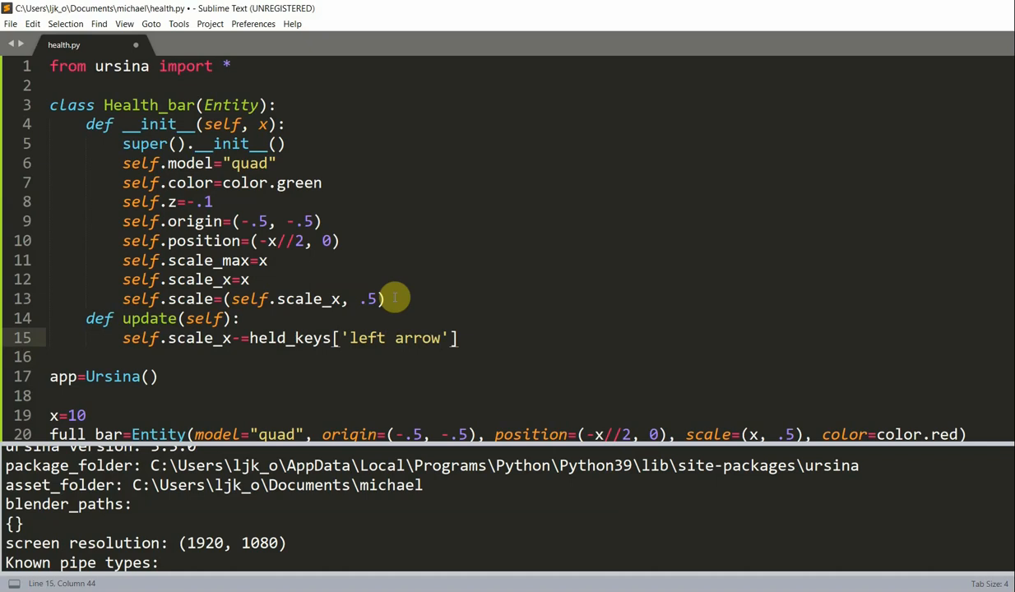
{"action": "type", "text": "* time"}
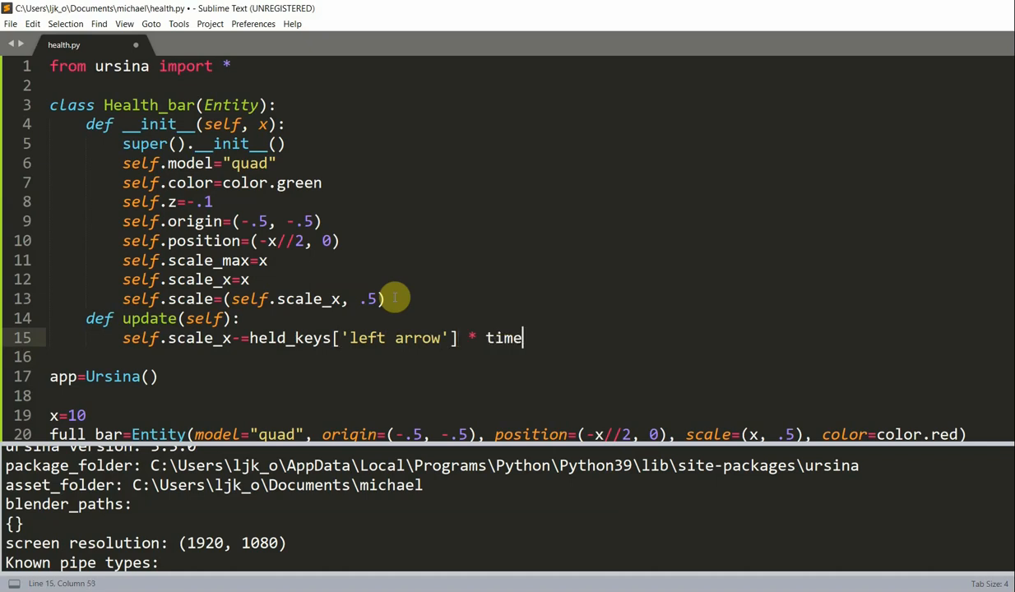
{"action": "type", "text": ".dt"}
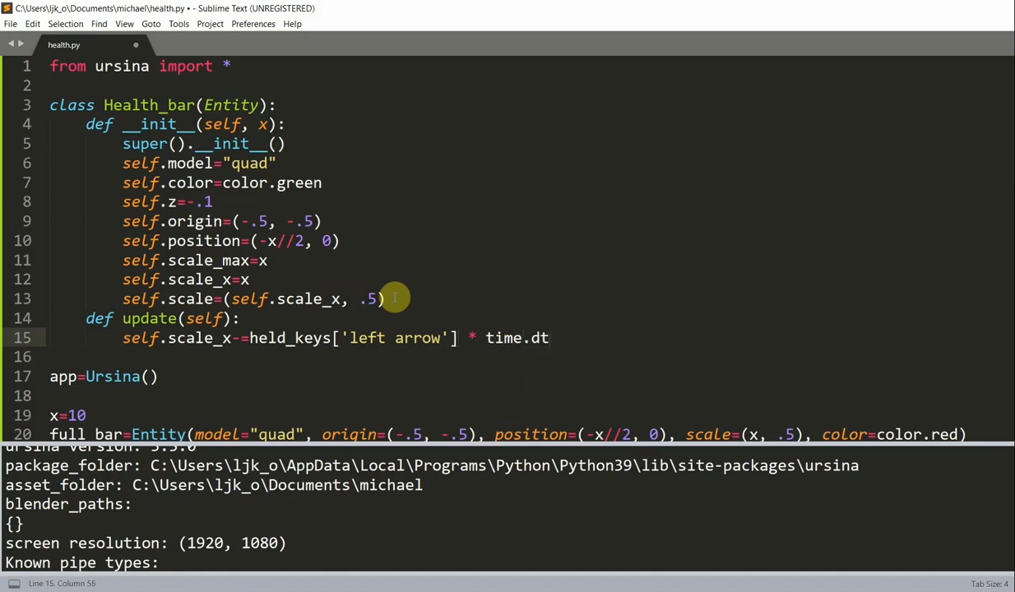
{"action": "type", "text": "*5"}
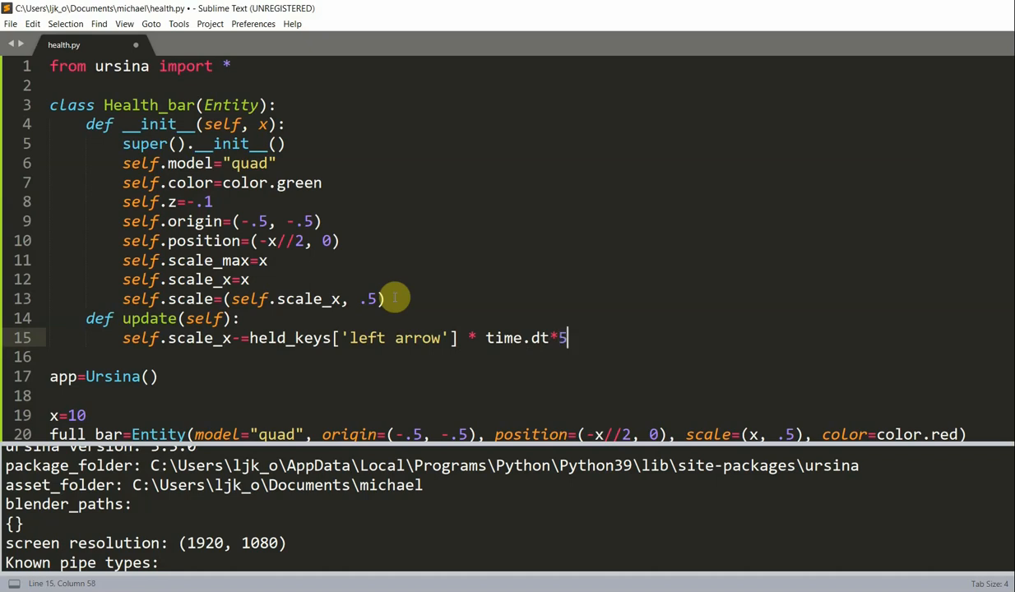
{"action": "mouse_move", "coordinate": [335, 253]}
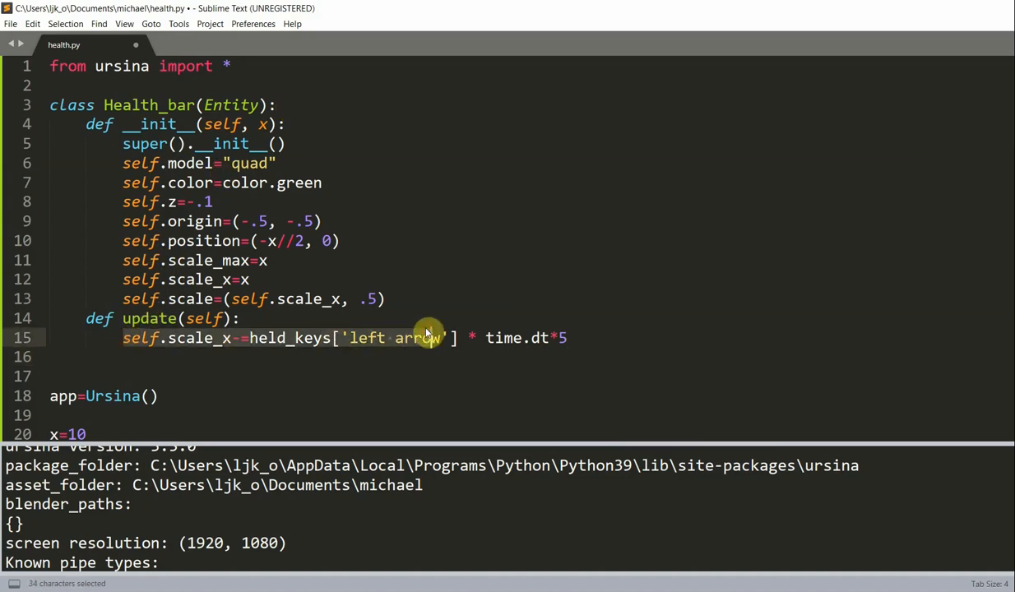
- Add self.scale_x += held_keys['right arrow'] * time.dt * 5 to update
{"action": "left_click", "coordinate": [413, 337]}
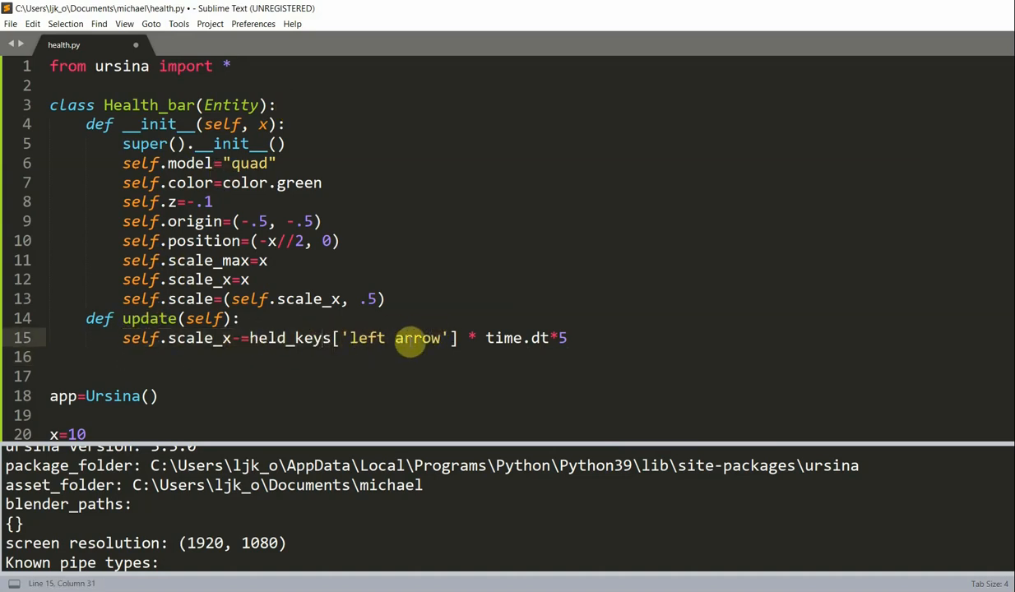
{"action": "mouse_move", "coordinate": [172, 338]}
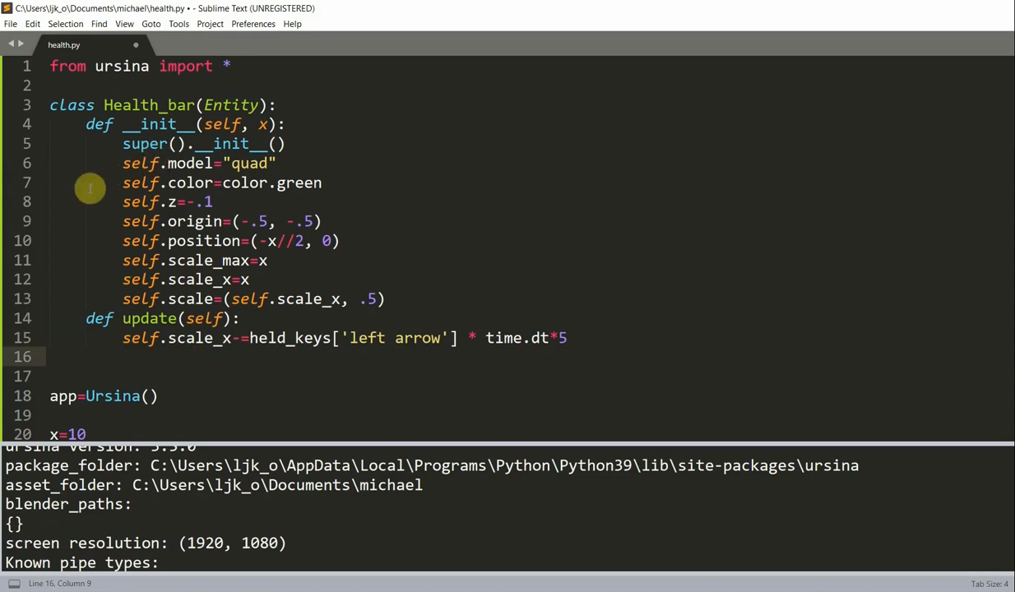
{"action": "type", "text": "self.scale_x+"}
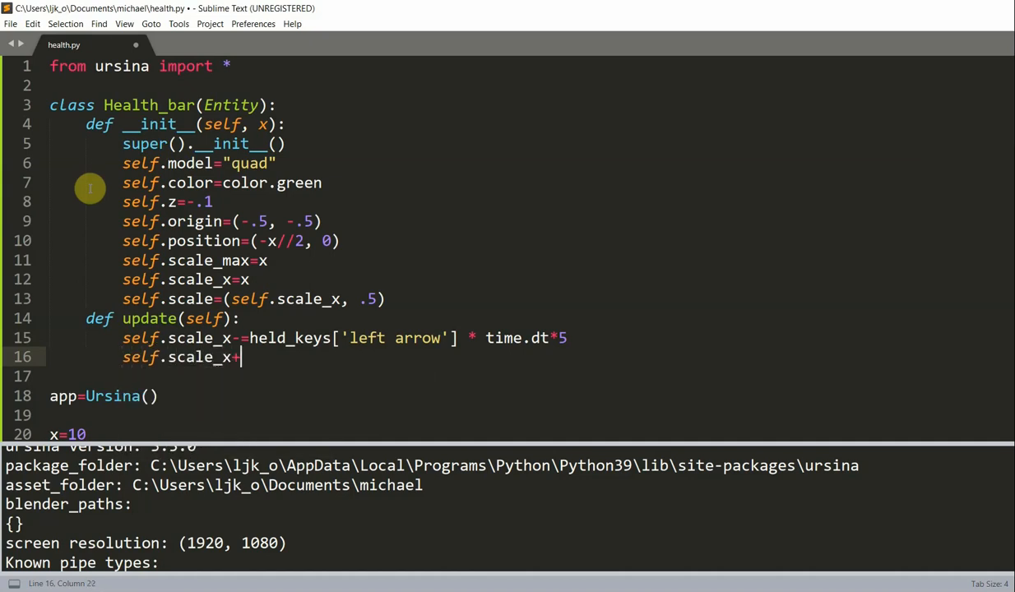
{"action": "type", "text": "held_keys['"}
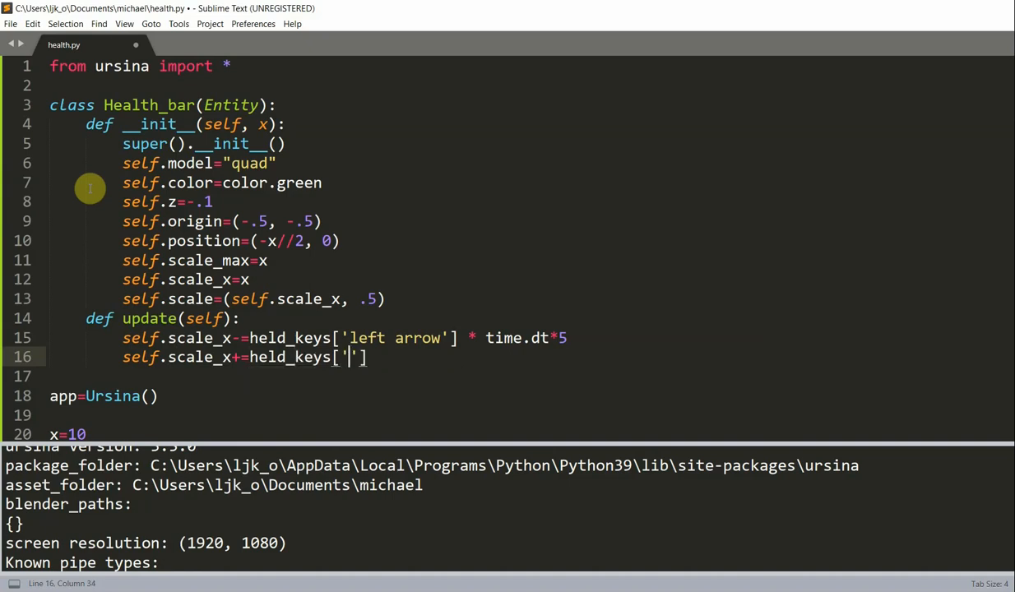
{"action": "type", "text": "right arrow']"}
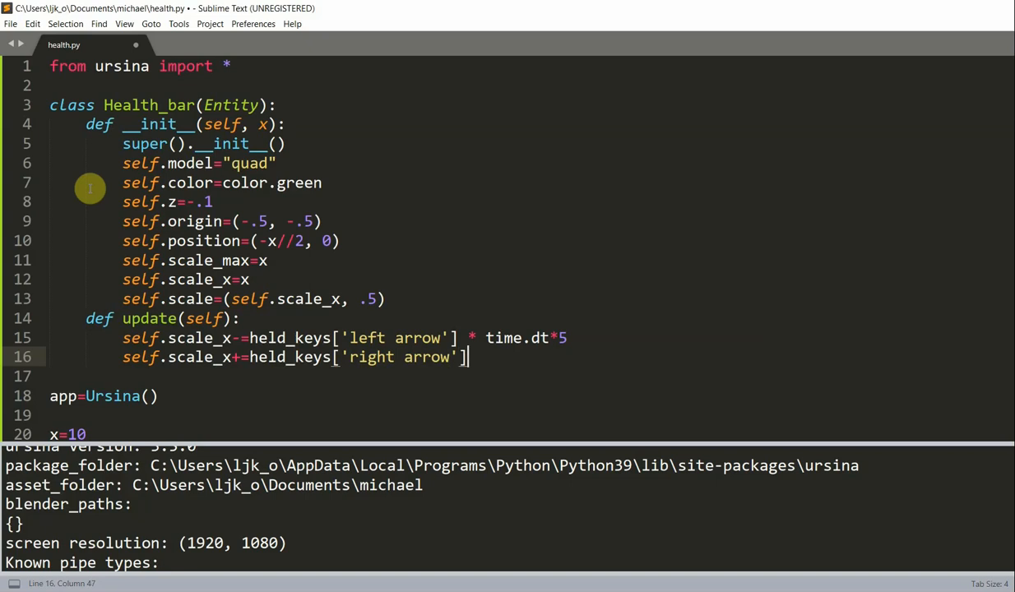
{"action": "type", "text": "* time.dt * 5"}
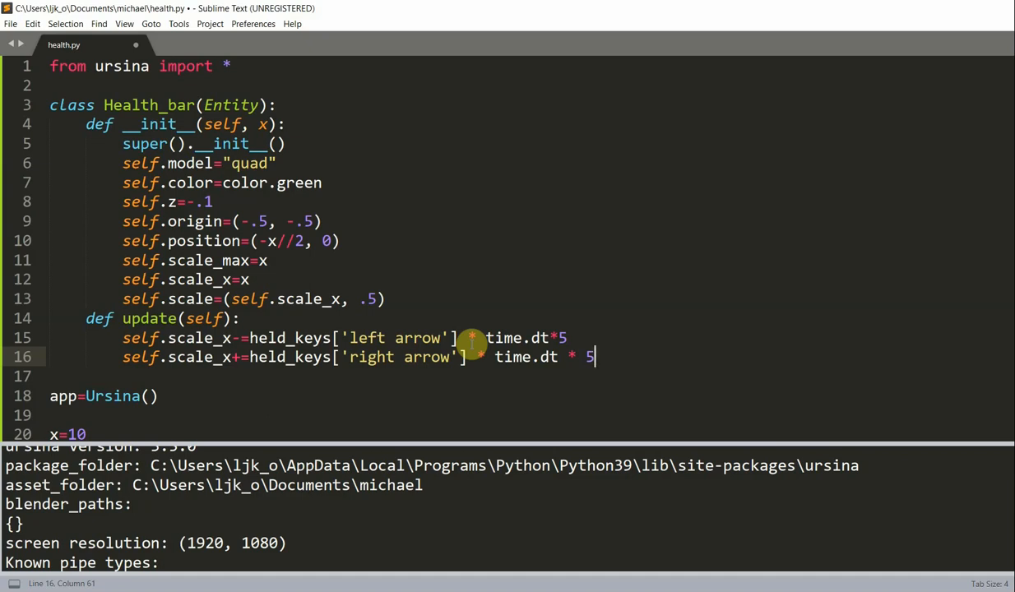
- Add self.scale_x=clamp(self.scale_x, 0, self.scale_max) below the right-arrow line
{"action": "key", "text": "enter"}
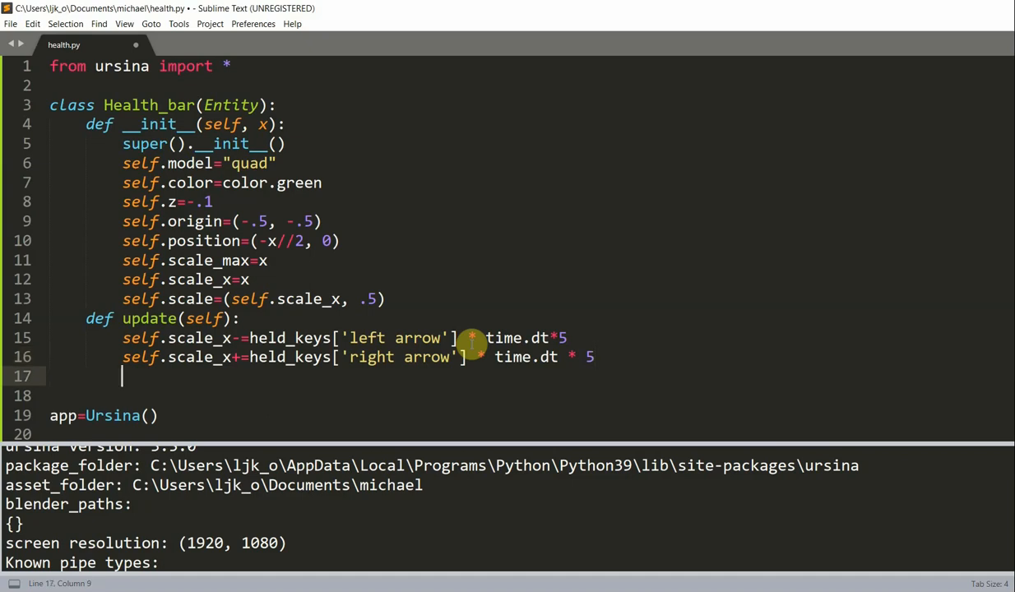
{"action": "type", "text": "self."}
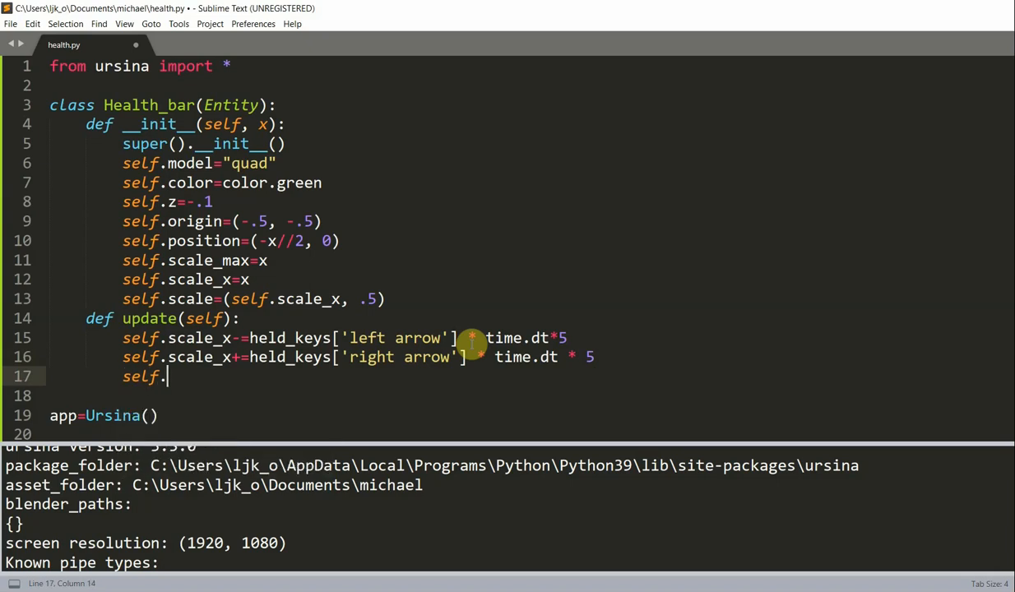
{"action": "type", "text": "scale_x"}
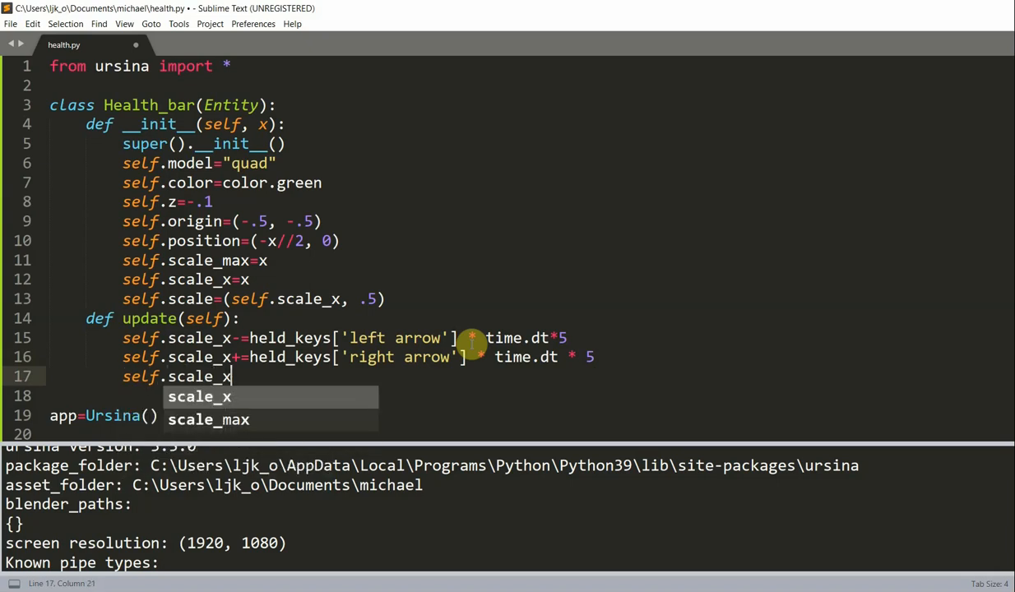
{"action": "type", "text": "=clamp"}
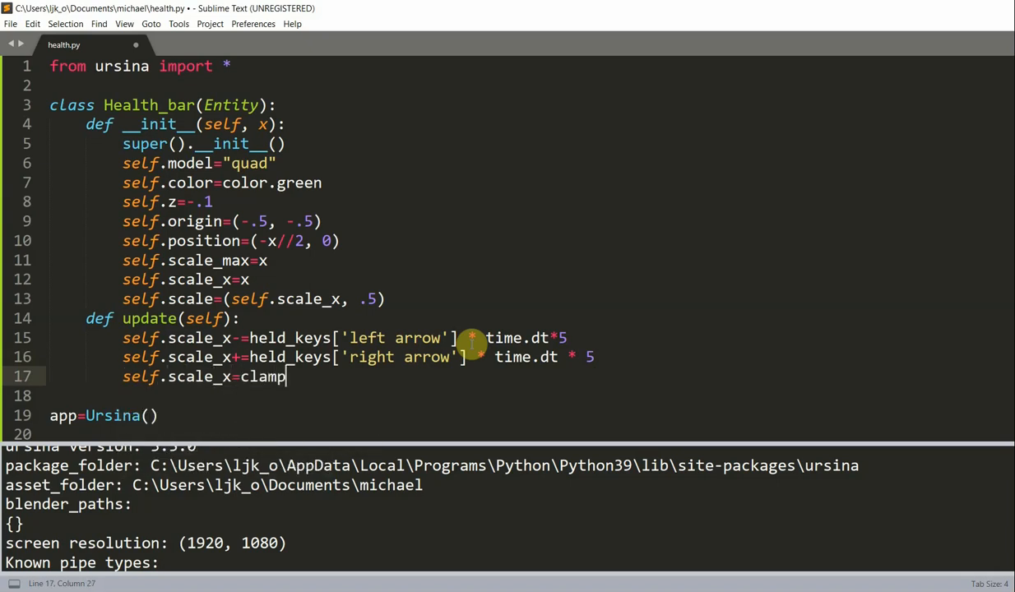
{"action": "type", "text": "(self.scale_x, 0,"}
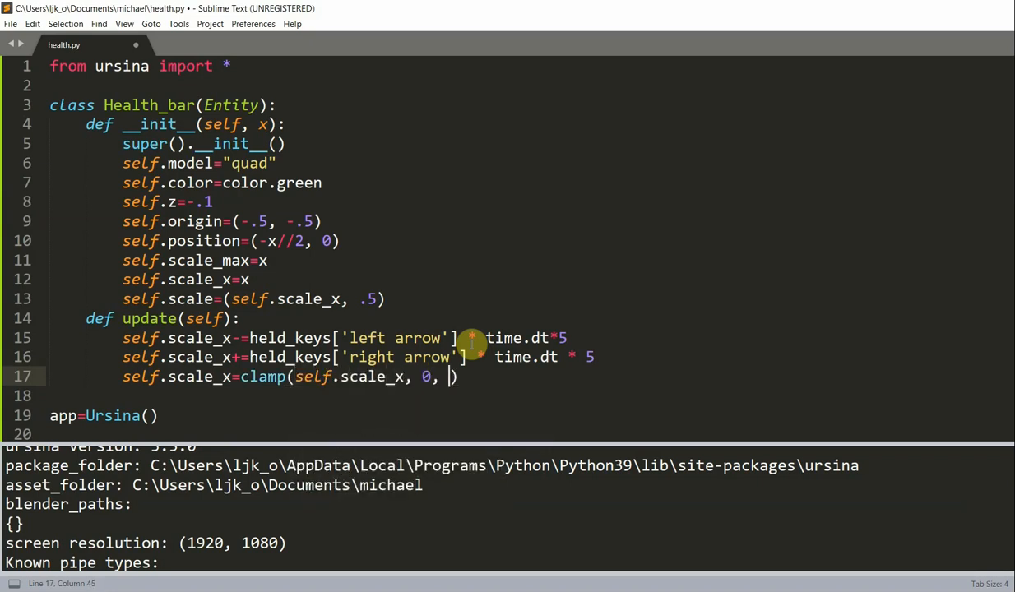
{"action": "type", "text": "self.scale_max"}
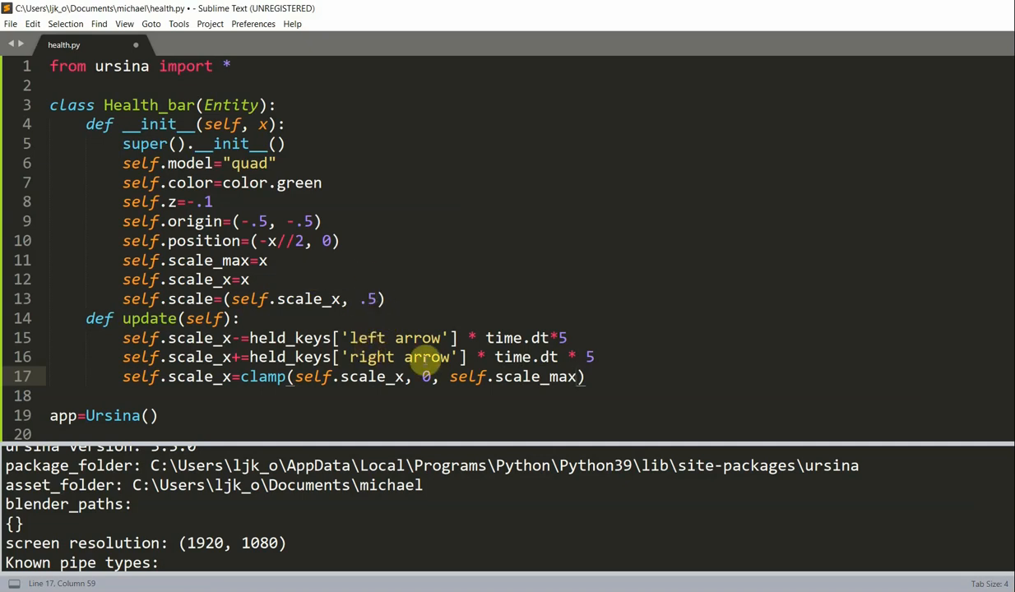
{"action": "mouse_move", "coordinate": [473, 304]}
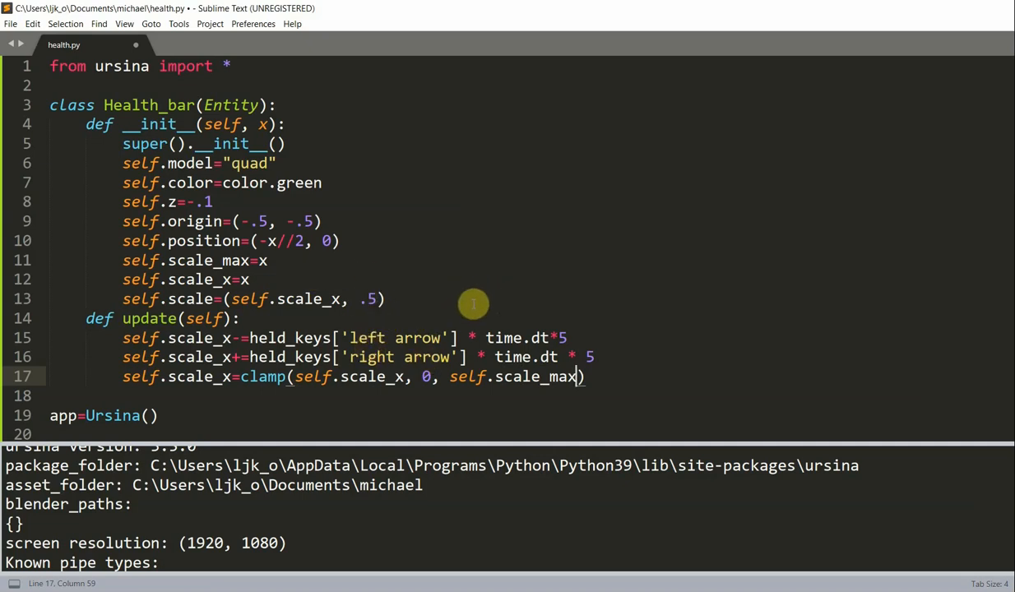
{"action": "mouse_move", "coordinate": [490, 222]}
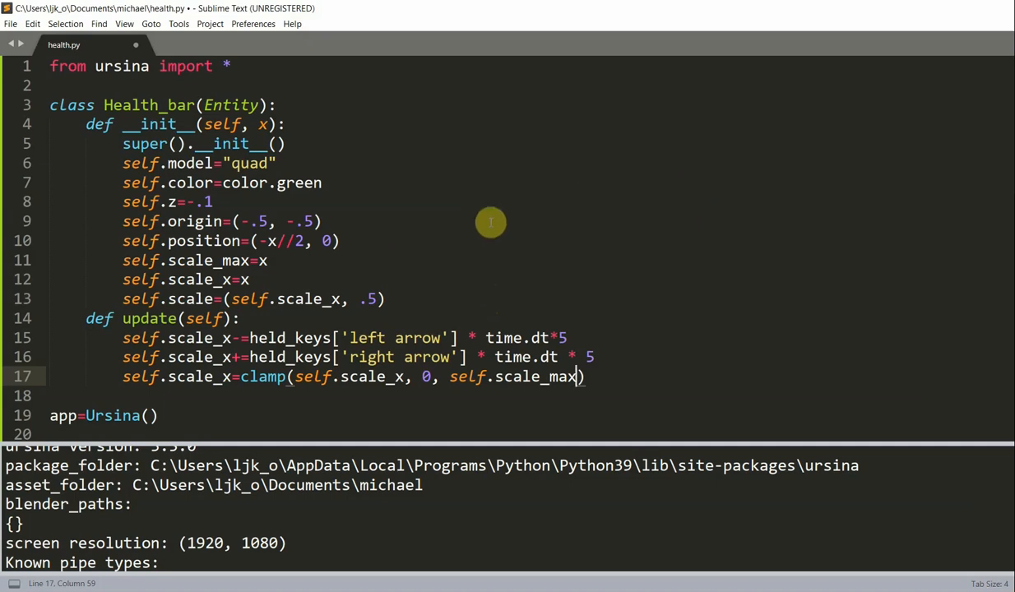
{"action": "mouse_move", "coordinate": [447, 262]}
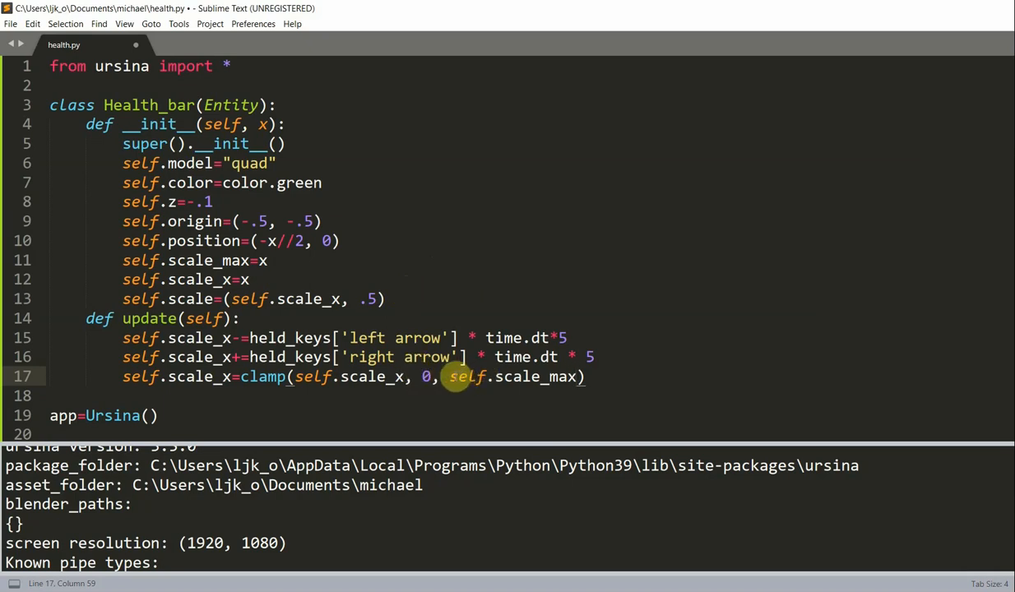
{"action": "mouse_move", "coordinate": [611, 363]}
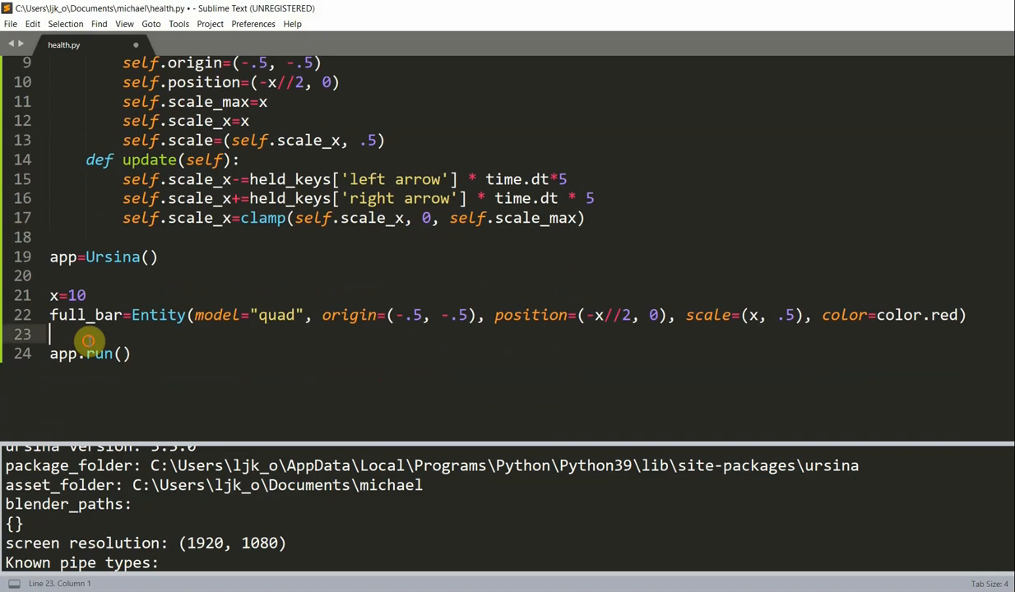
- Add health_bar=Health_bar(x) after full_bar and run the script with Ctrl+B
{"action": "type", "text": "health"}
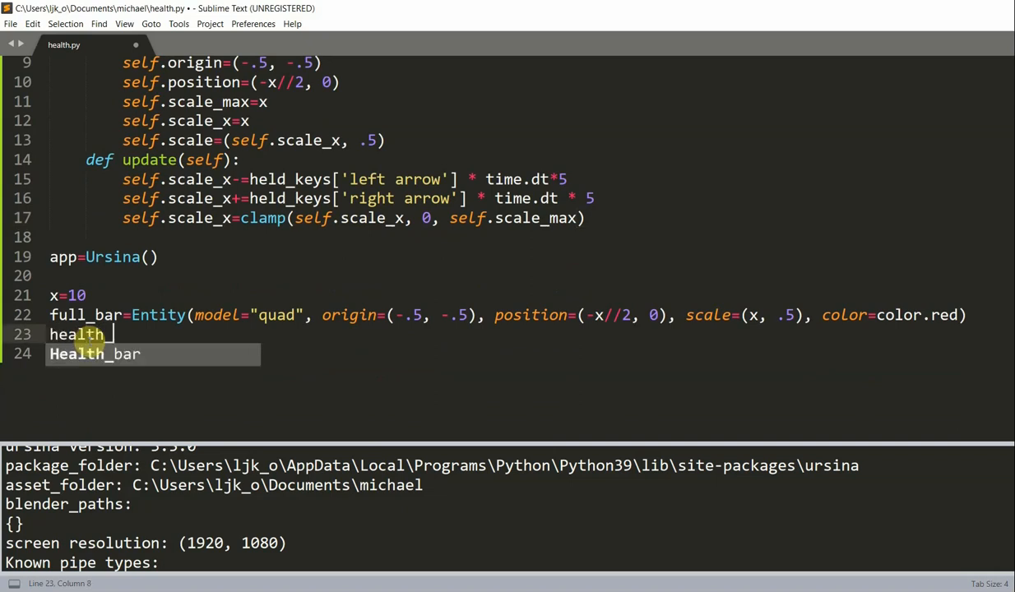
{"action": "type", "text": "_bar="}
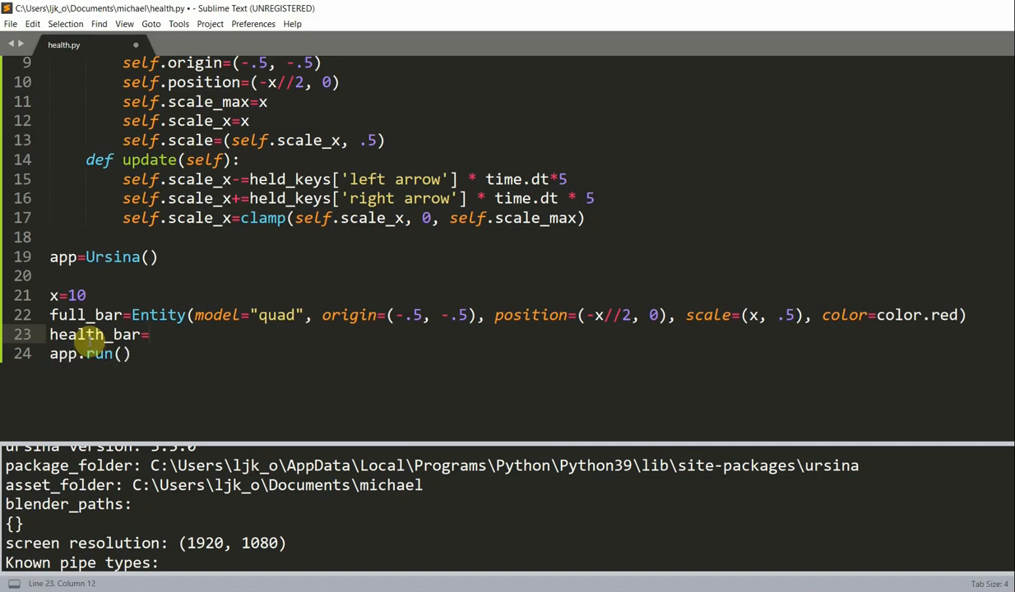
{"action": "type", "text": "Health"}
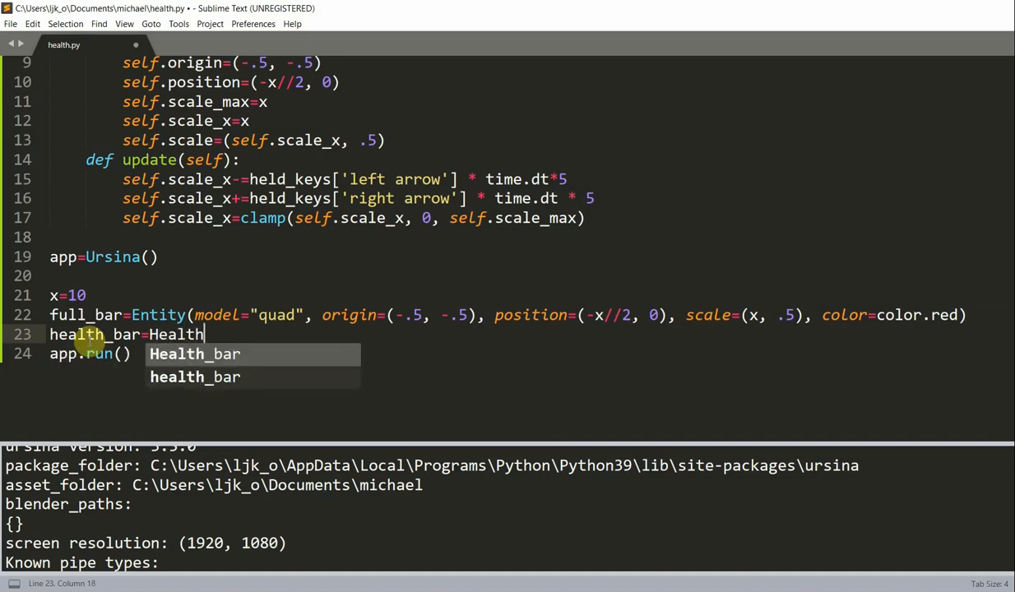
{"action": "type", "text": "_bar(x"}
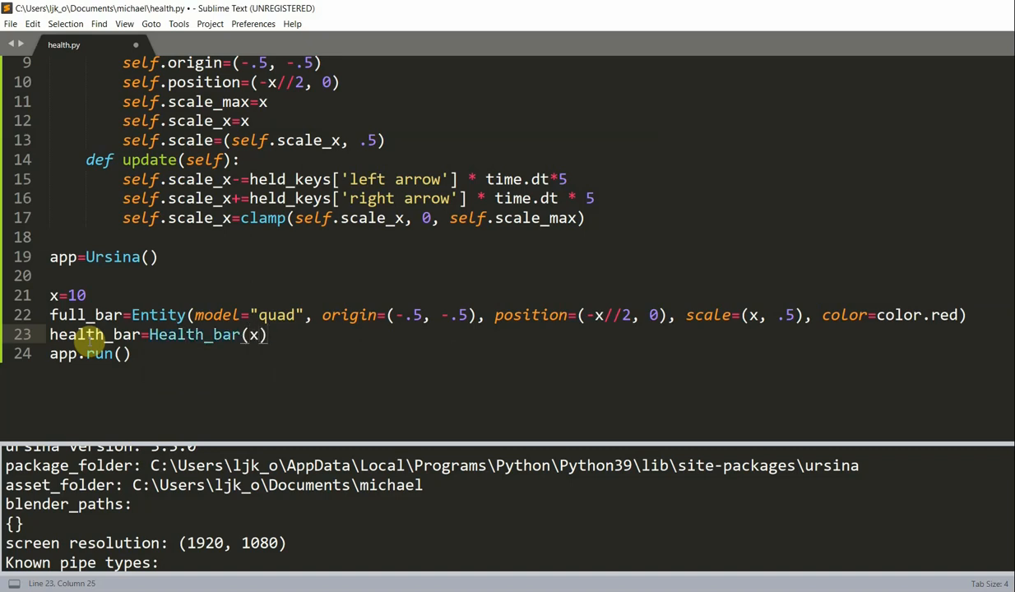
{"action": "key", "text": "ctrl+b"}
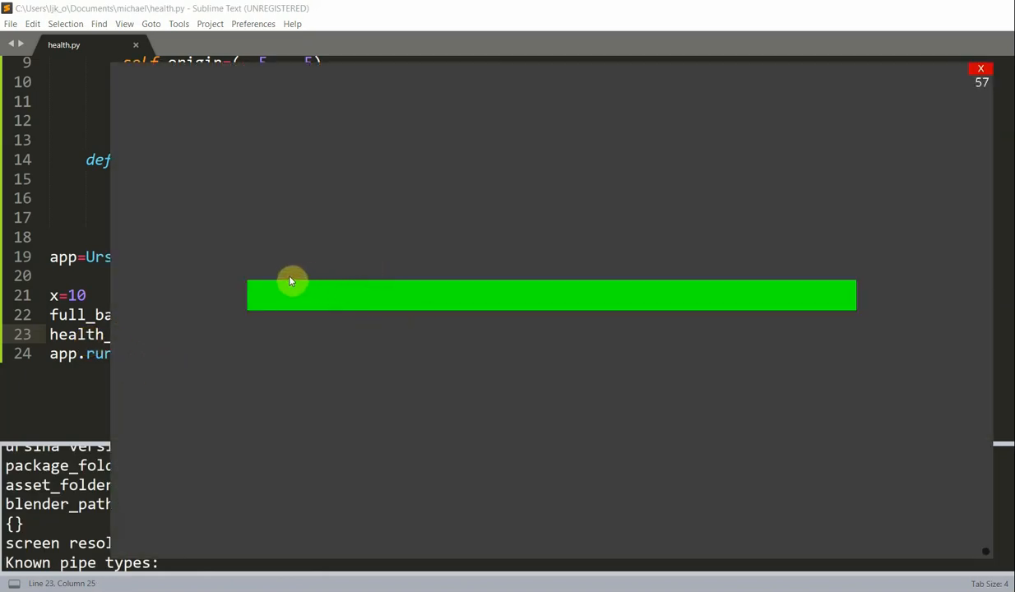
{"action": "mouse_move", "coordinate": [882, 278]}
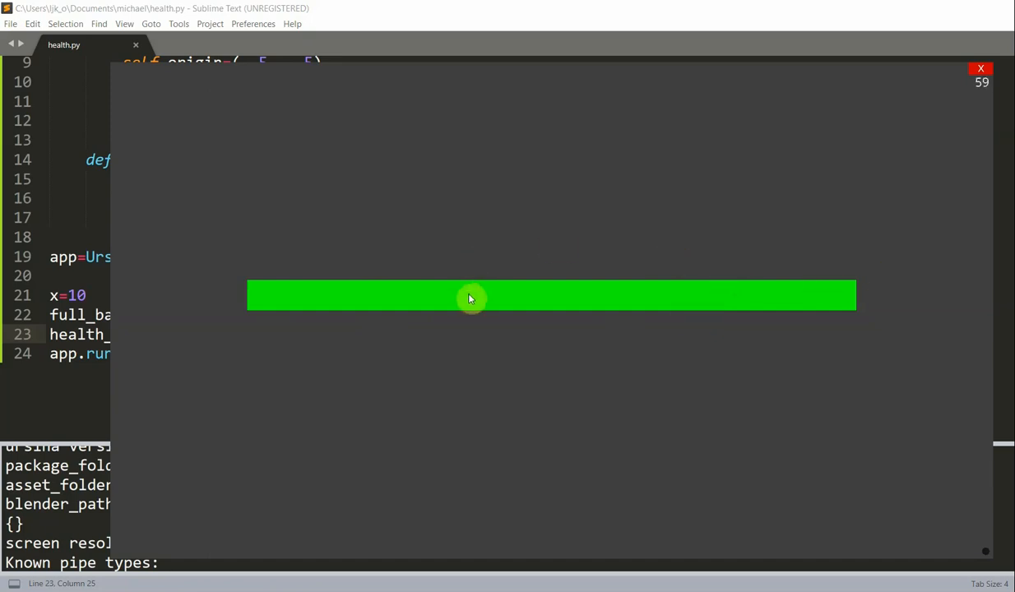
{"action": "mouse_move", "coordinate": [493, 294]}
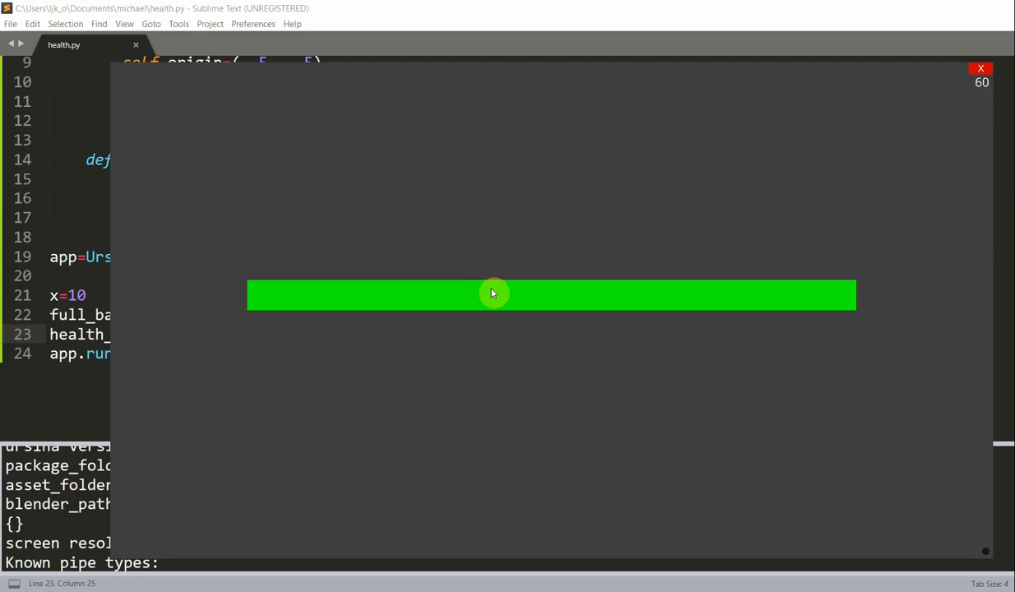